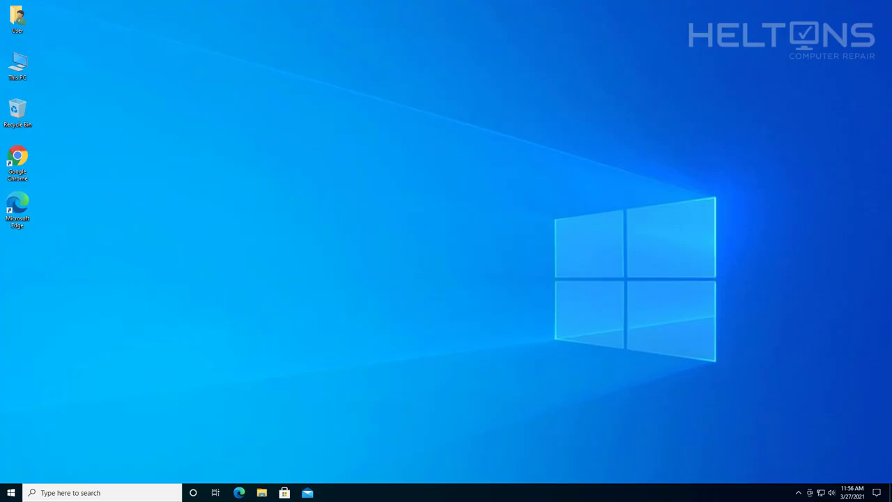
mouse_move(252, 221)
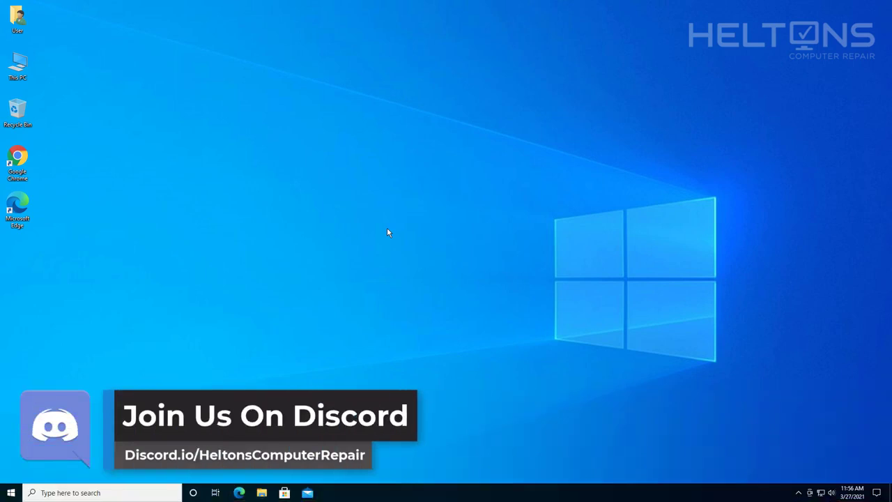
mouse_move(396, 249)
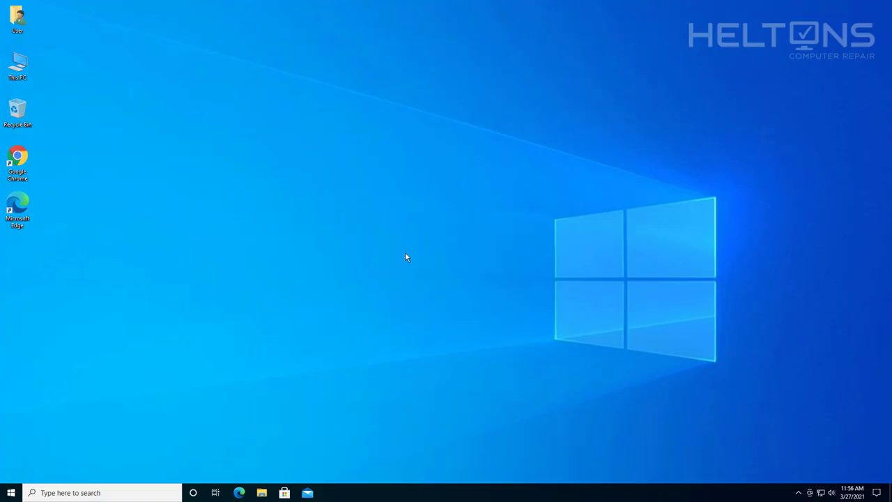
mouse_move(402, 264)
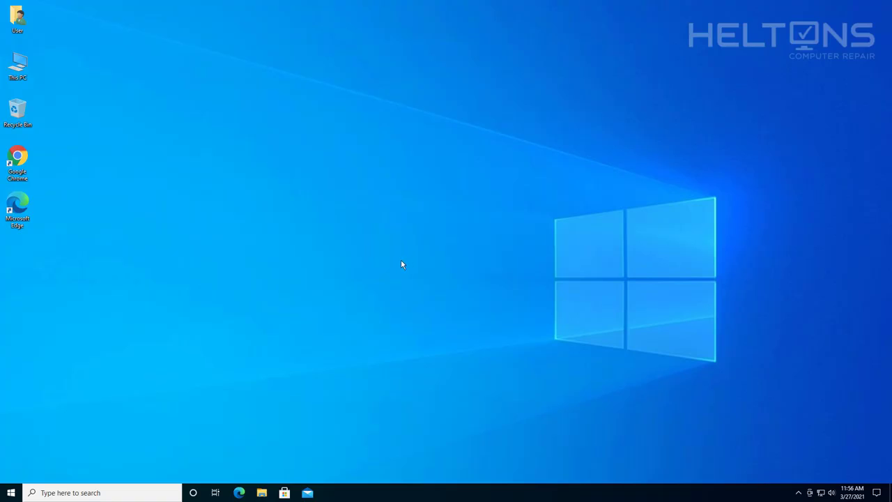
mouse_move(415, 269)
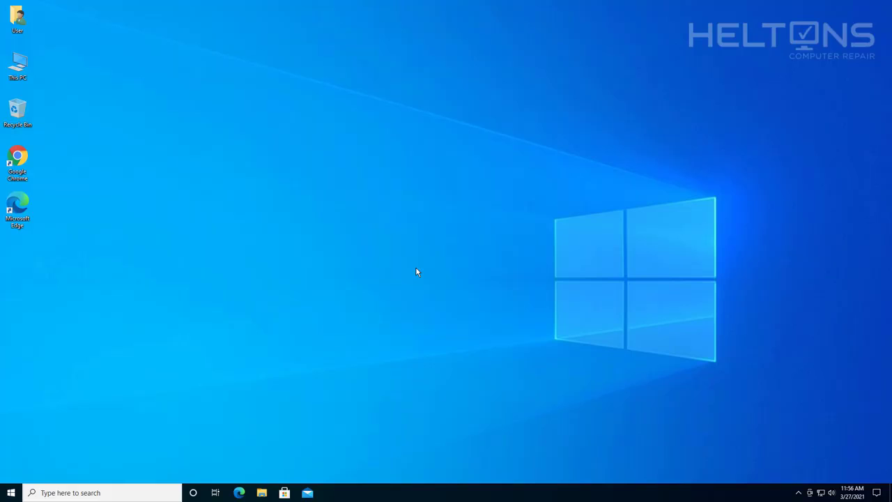
mouse_move(446, 257)
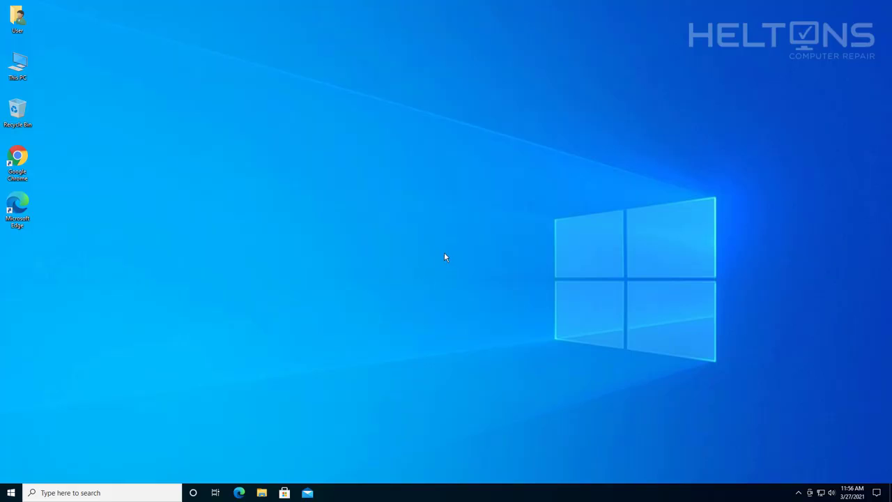
mouse_move(381, 266)
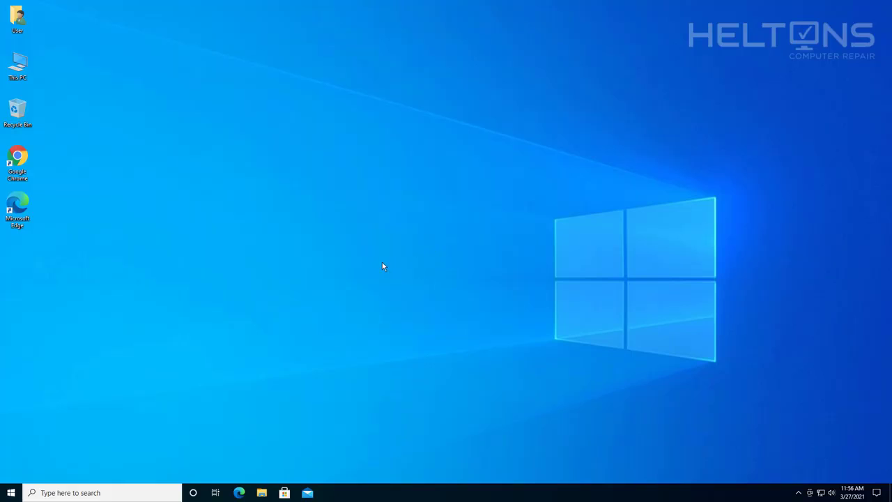
mouse_move(401, 245)
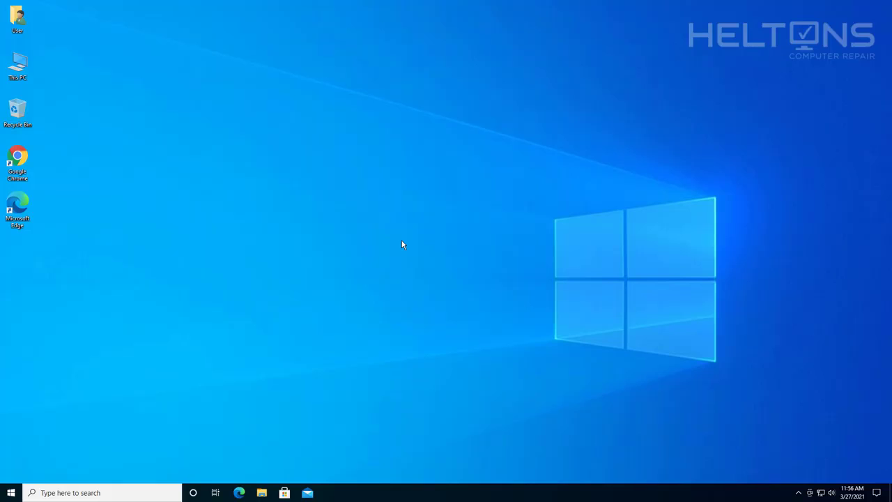
mouse_move(381, 255)
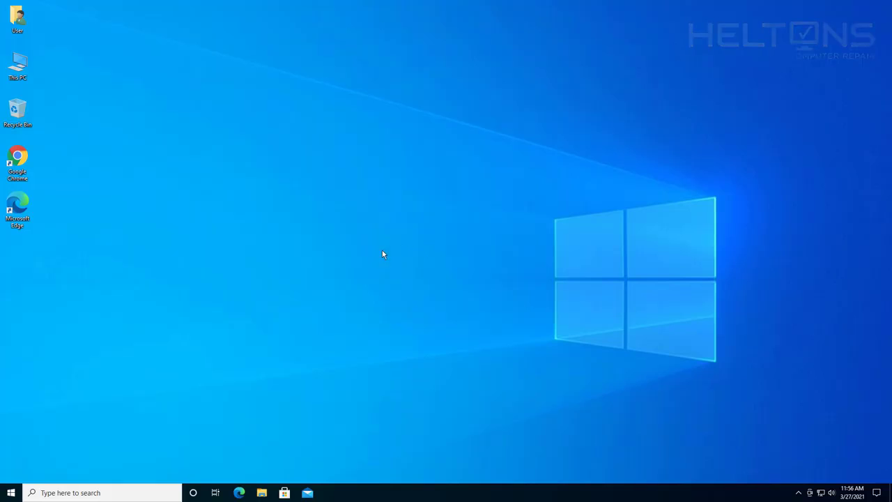
mouse_move(322, 222)
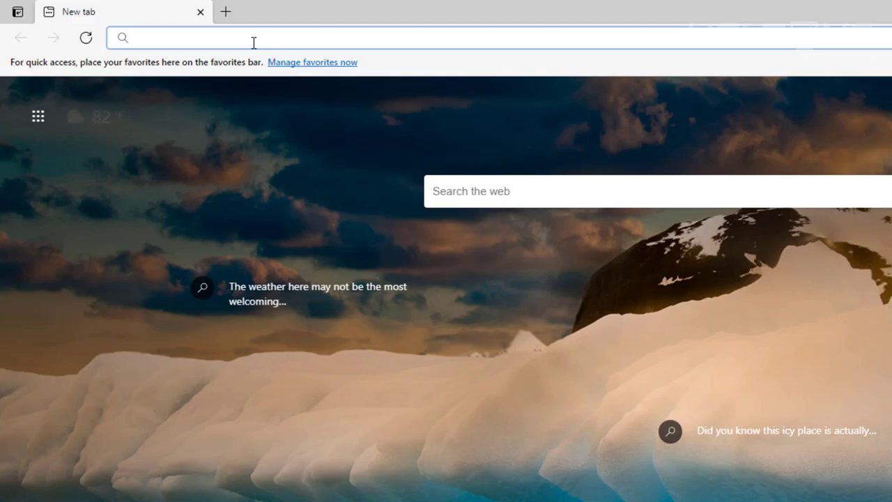
Navigate Edge to visualstudio.microsoft.com, correcting the typo in the address
type("vis")
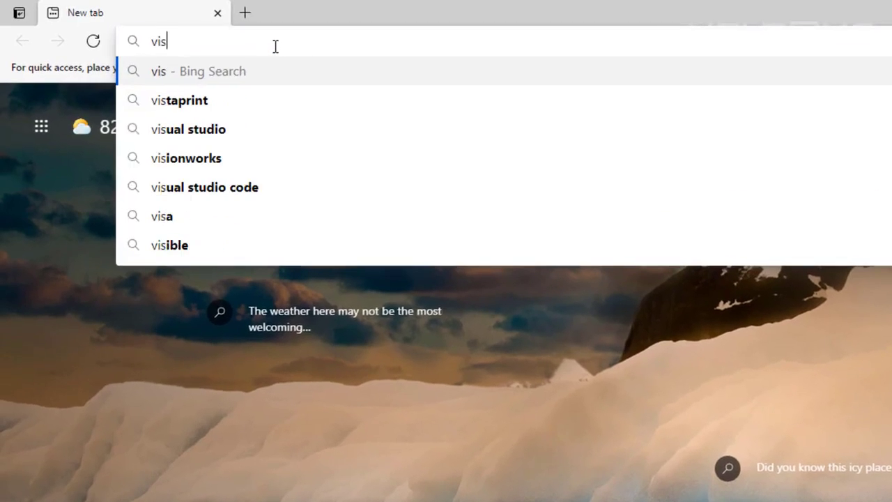
type("ualstudio.microsfot.com")
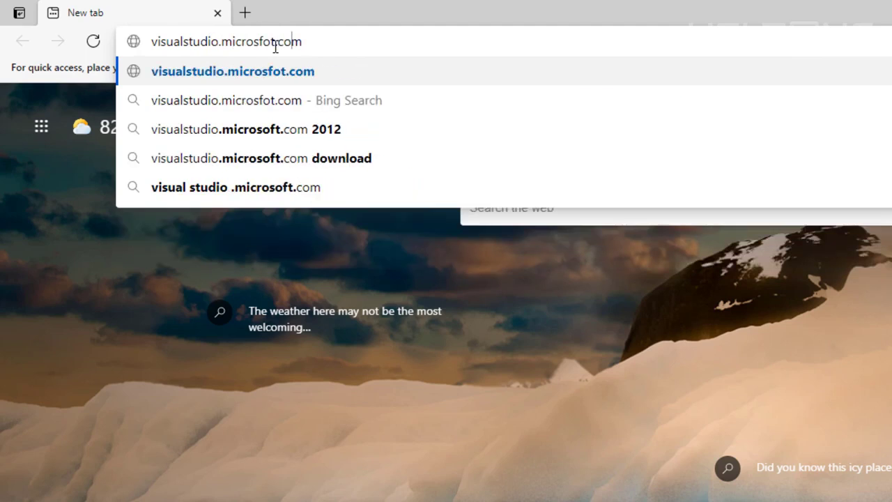
key("Backspace")
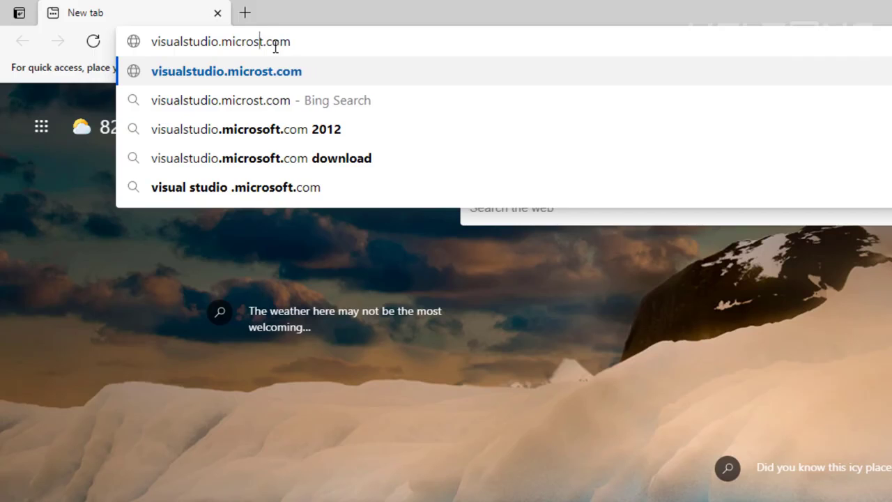
type("of")
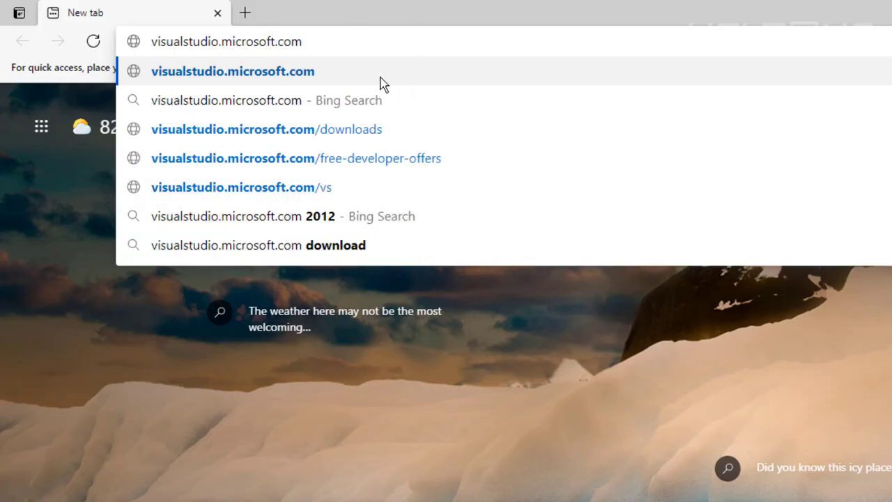
left_click(233, 71)
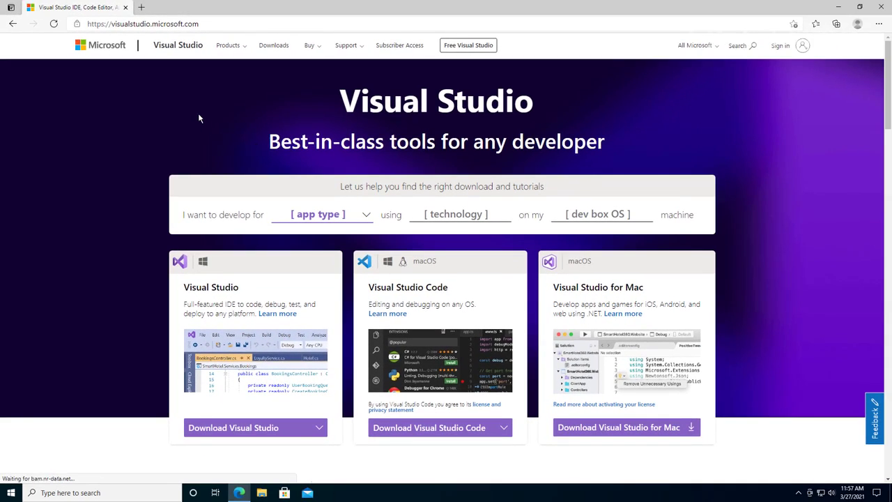
mouse_move(202, 361)
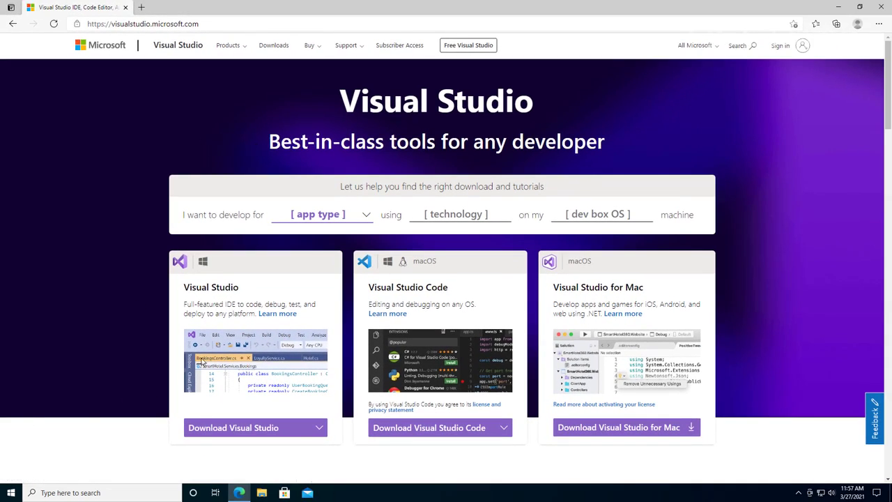
mouse_move(420, 270)
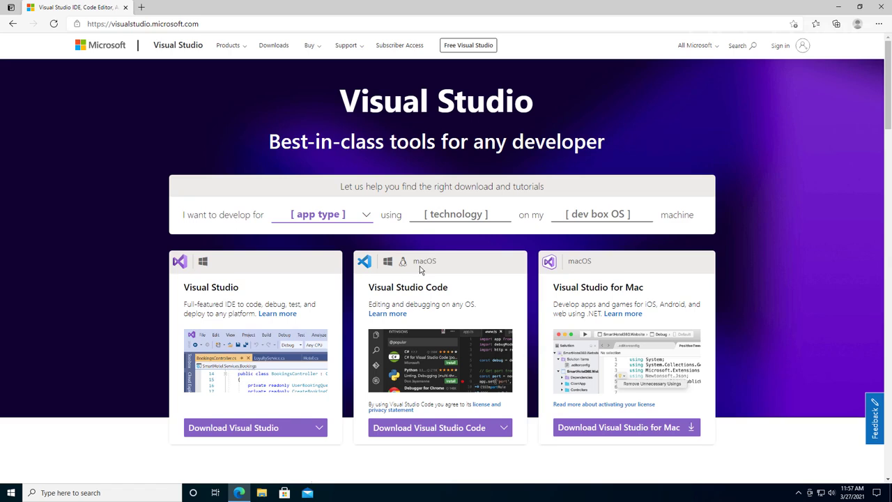
Download the free Visual Studio 2019 Community installer from the Downloads page
scroll("down", 3)
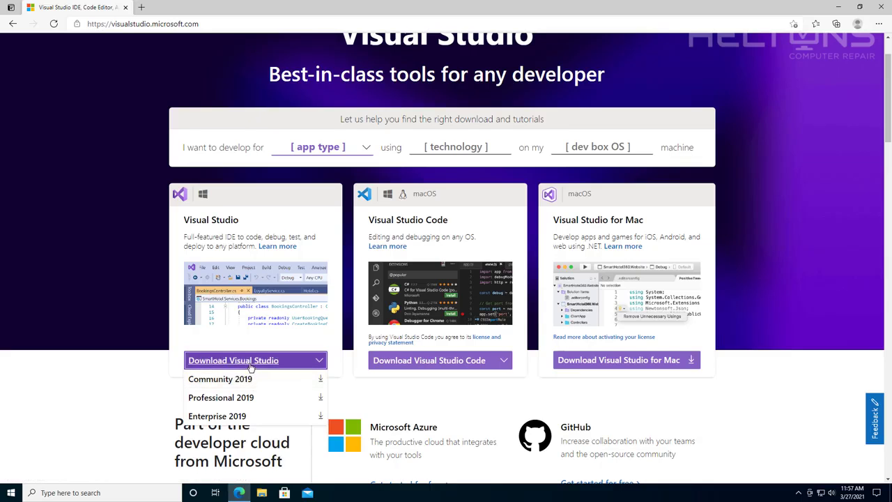
mouse_move(342, 293)
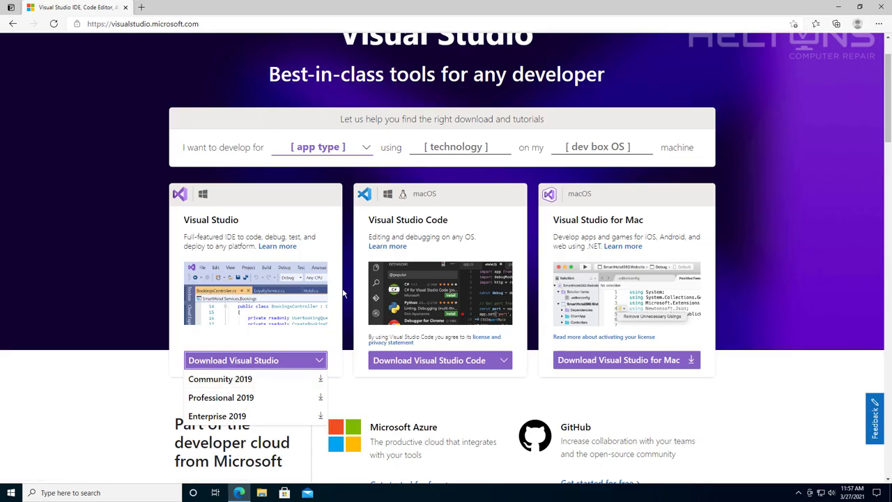
left_click(273, 44)
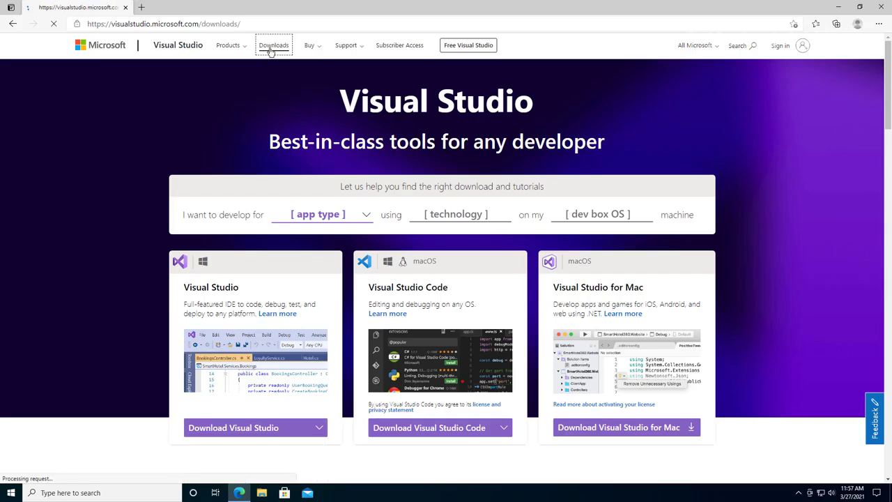
left_click(273, 45)
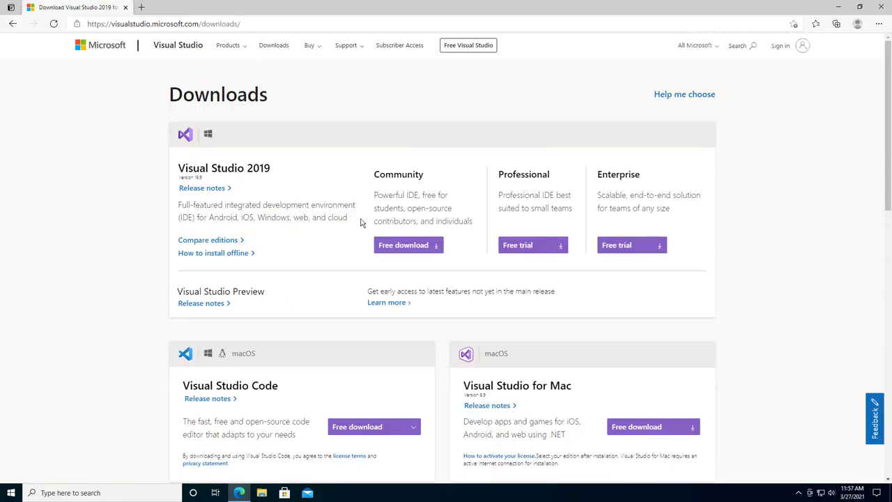
mouse_move(302, 260)
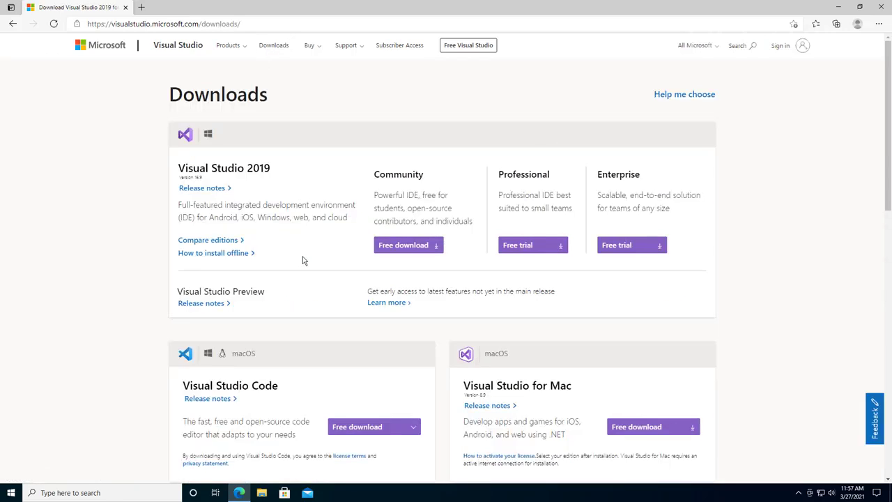
mouse_move(358, 209)
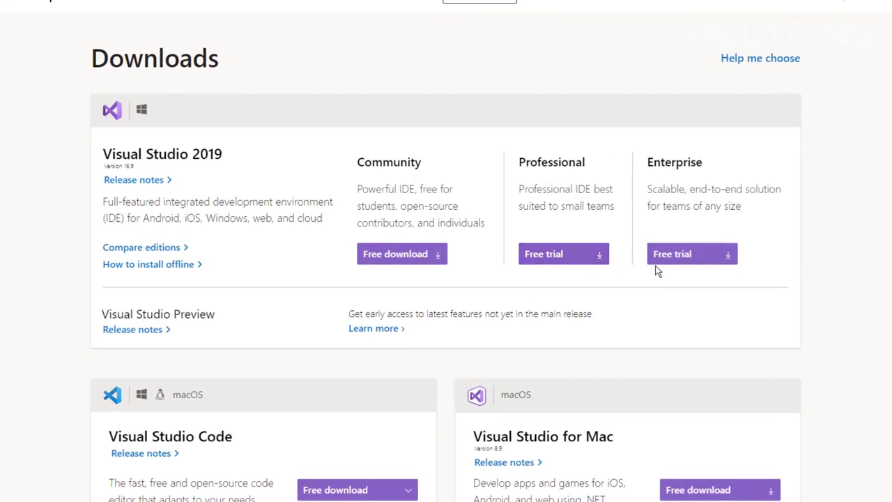
mouse_move(414, 267)
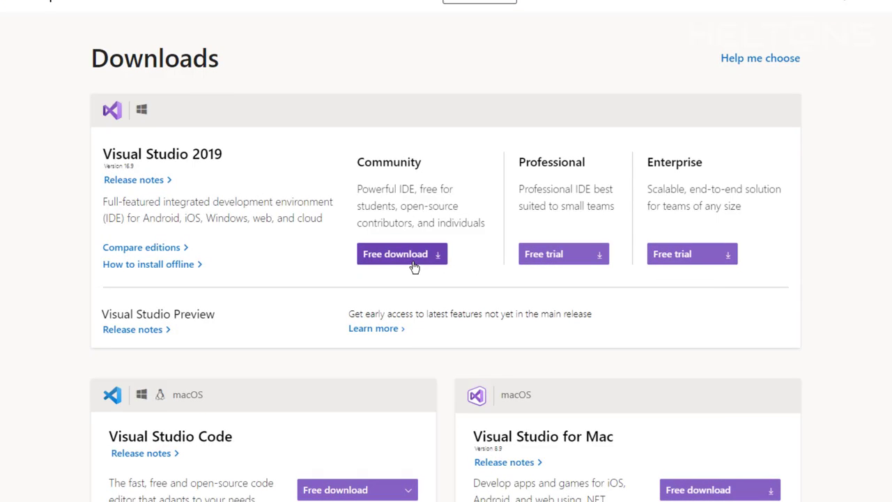
left_click(395, 253)
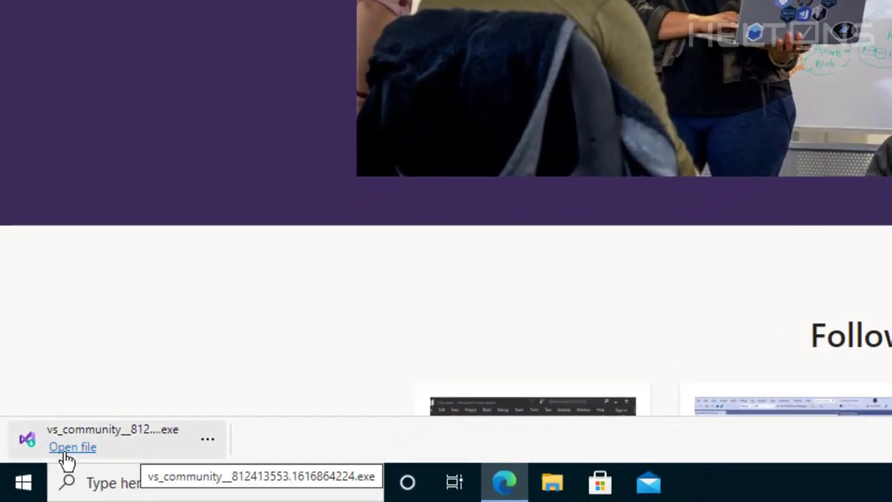
Run the downloaded Community installer and allow it to make changes
left_click(73, 446)
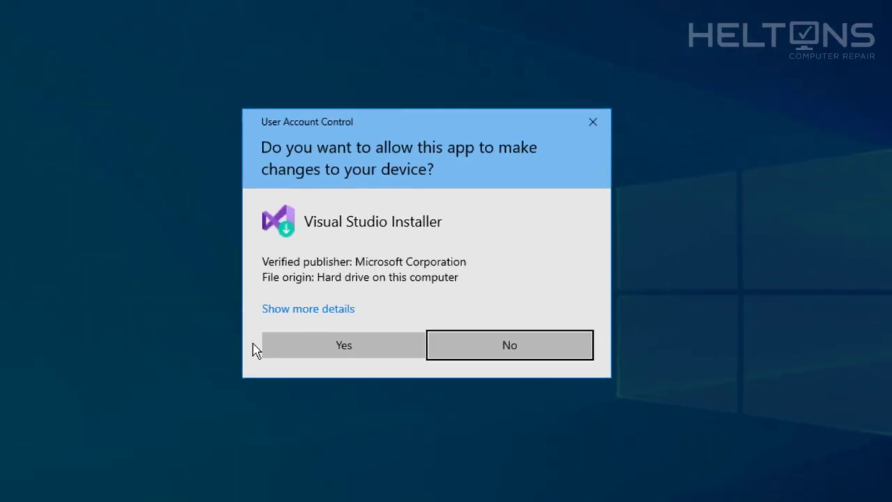
left_click(343, 345)
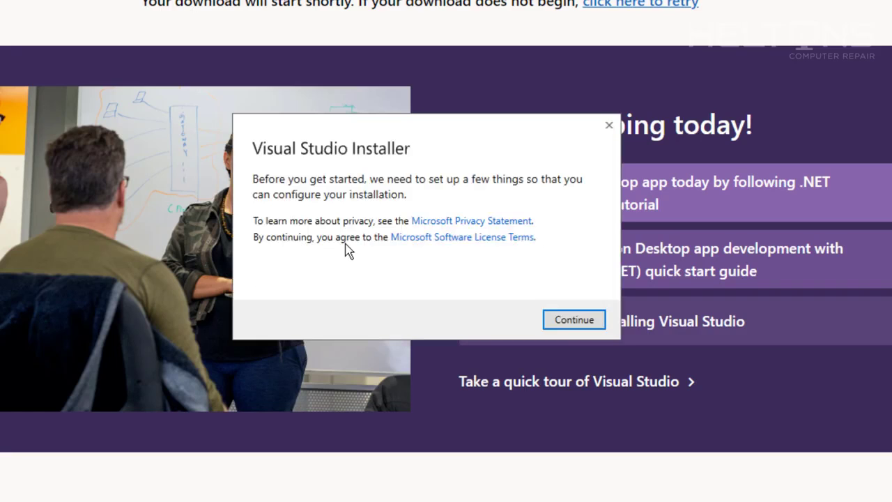
mouse_move(412, 222)
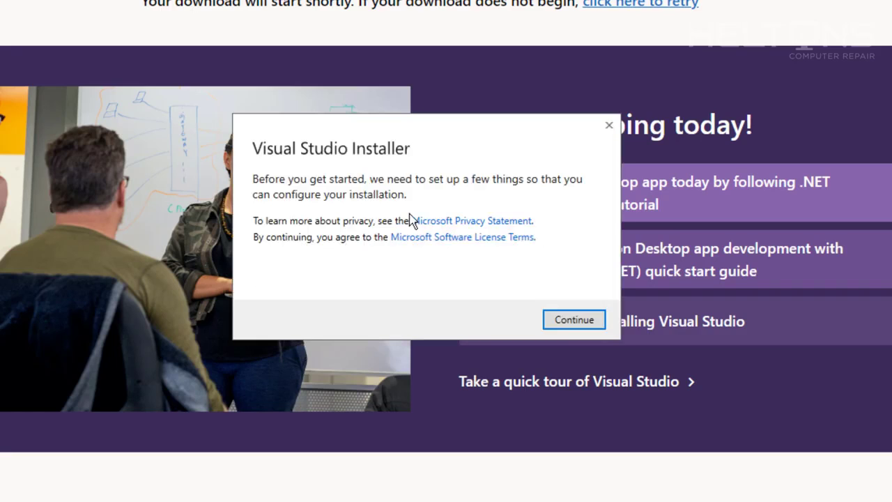
mouse_move(354, 225)
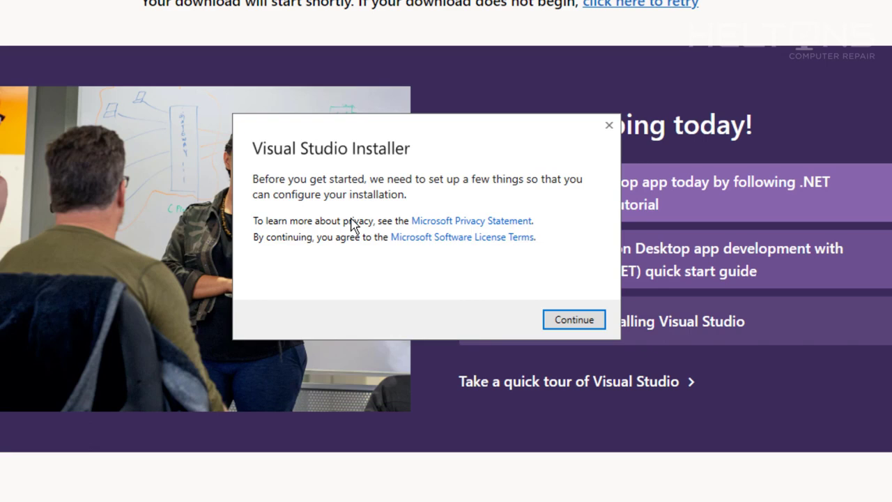
mouse_move(354, 226)
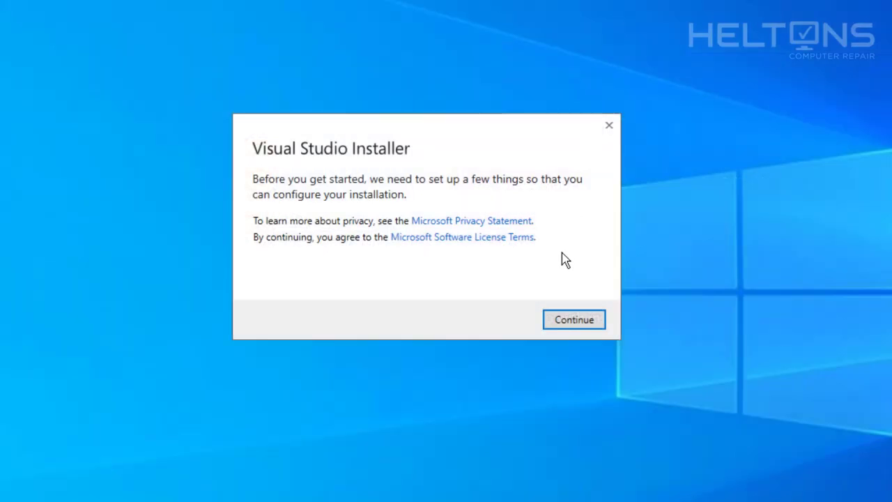
left_click(573, 319)
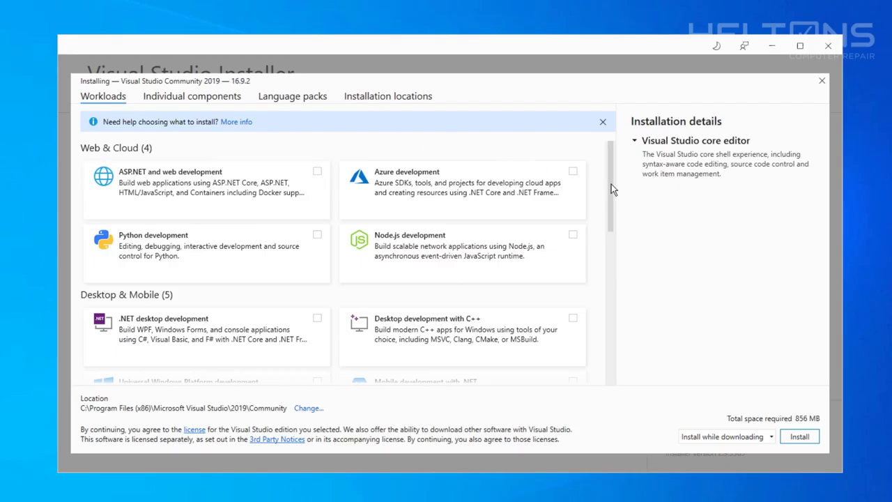
Add the Node.js and Python development workloads
scroll("down", 3)
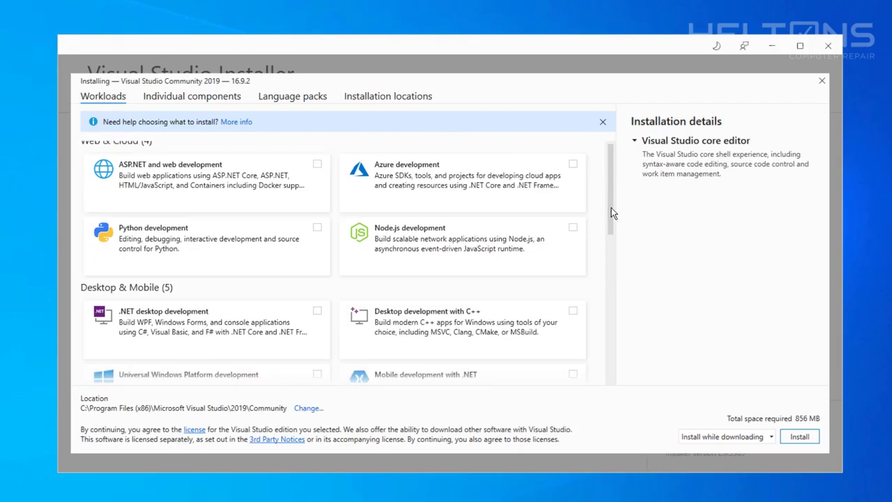
scroll("down", 3)
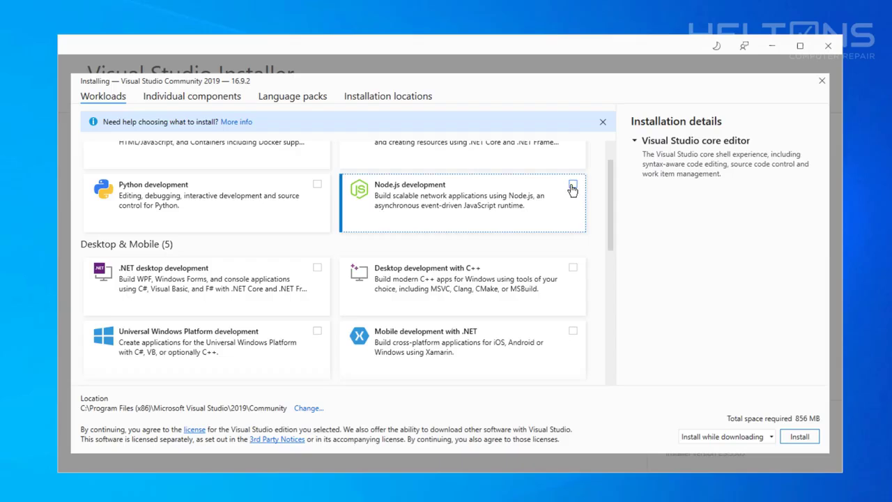
left_click(572, 176)
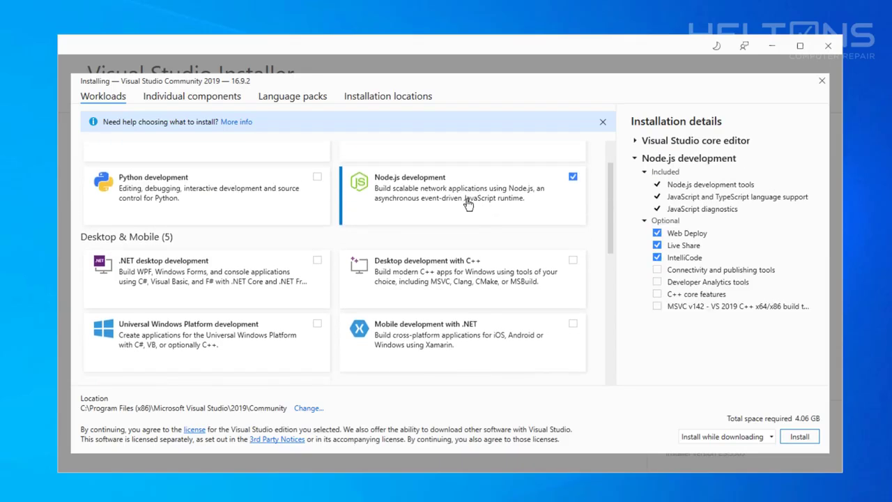
left_click(317, 176)
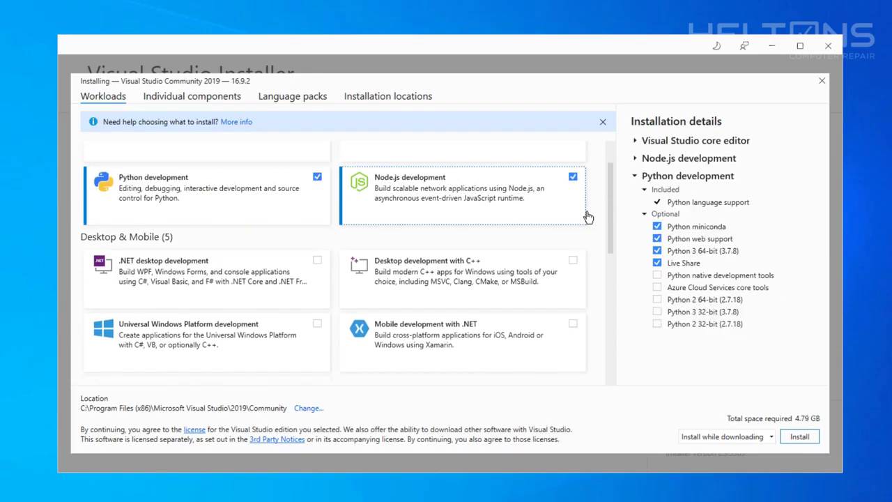
Add the Unity game and Office/SharePoint workloads, then view individual components
scroll("down", 3)
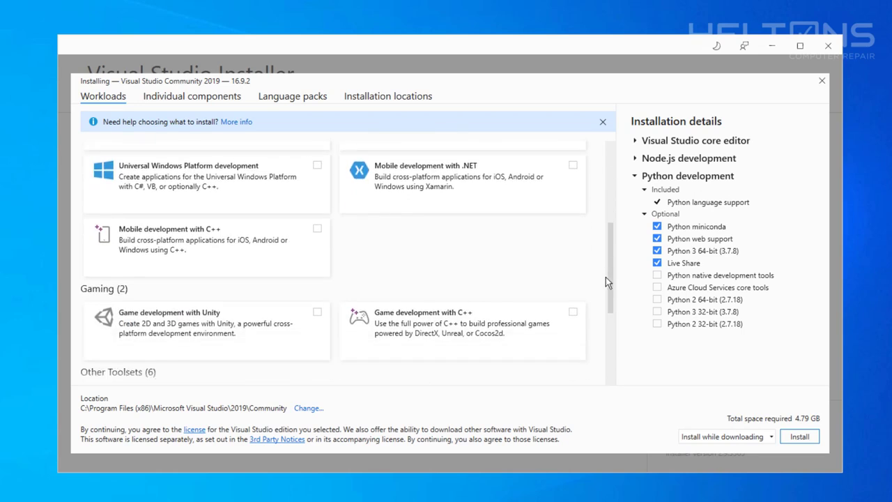
scroll("down", 3)
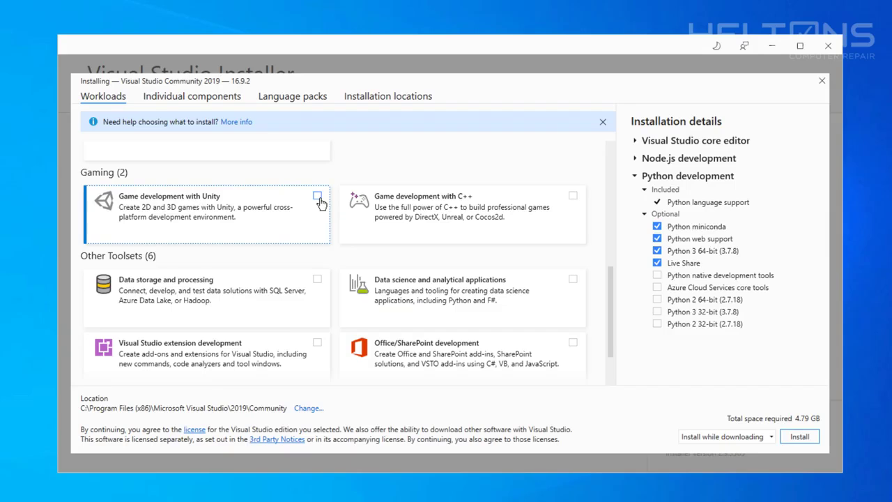
left_click(317, 195)
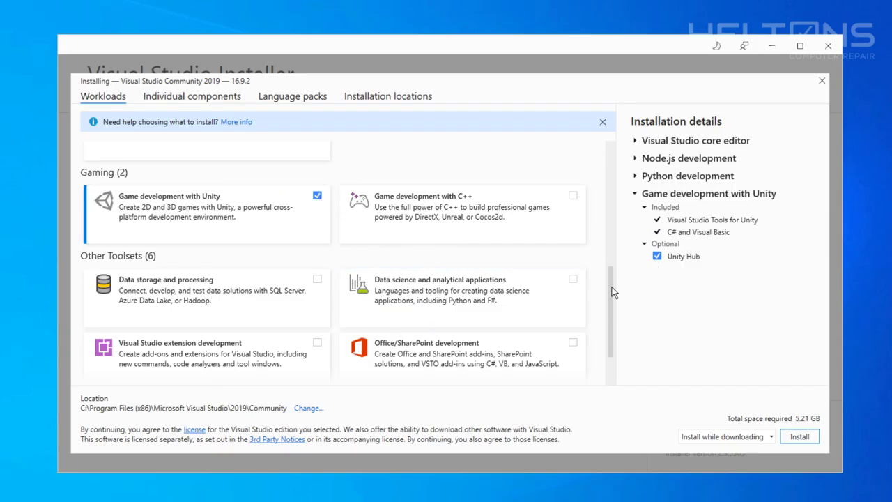
scroll("down", 3)
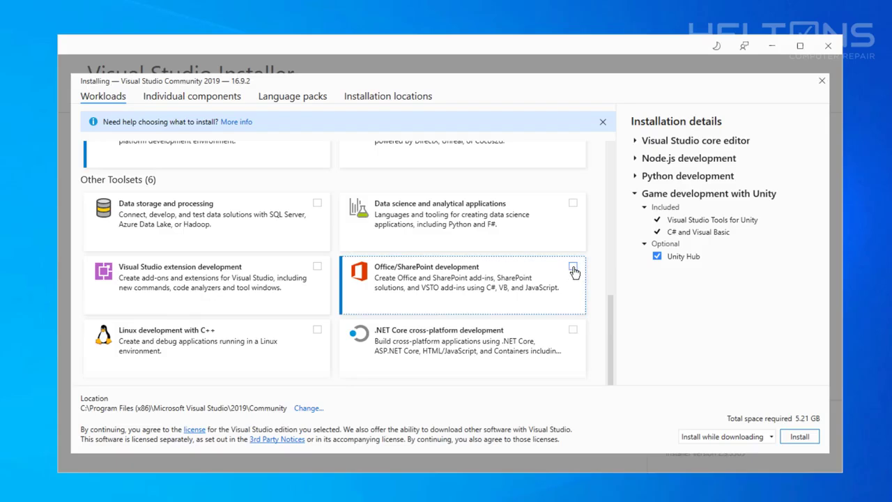
left_click(317, 329)
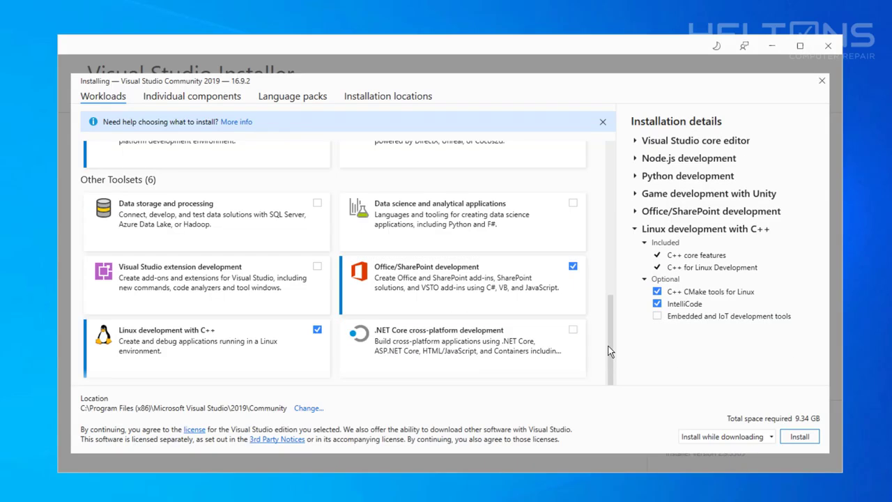
scroll("up", 3)
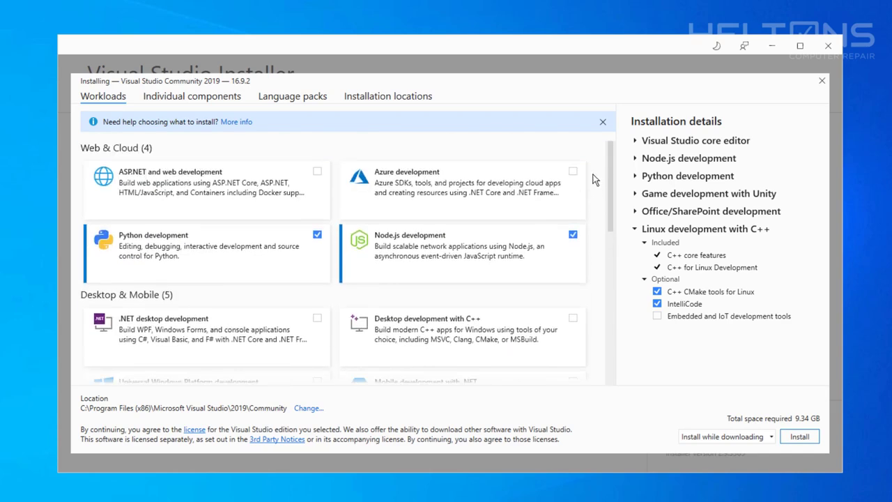
mouse_move(348, 223)
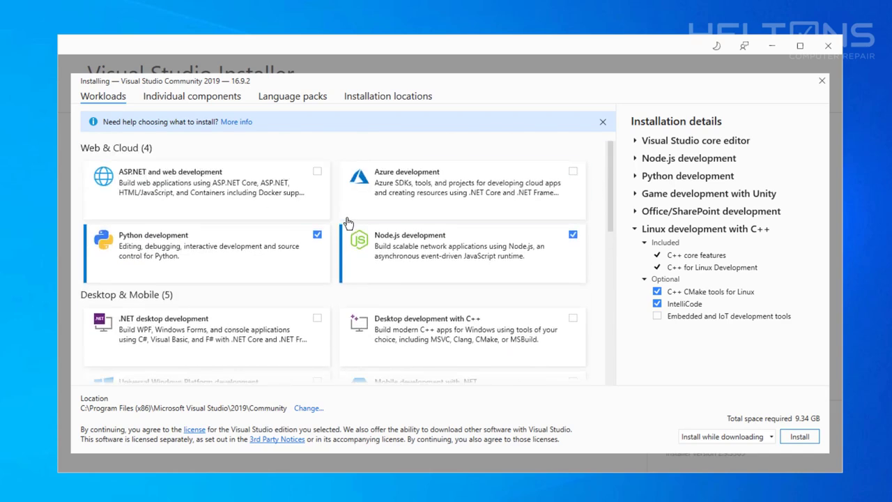
left_click(192, 96)
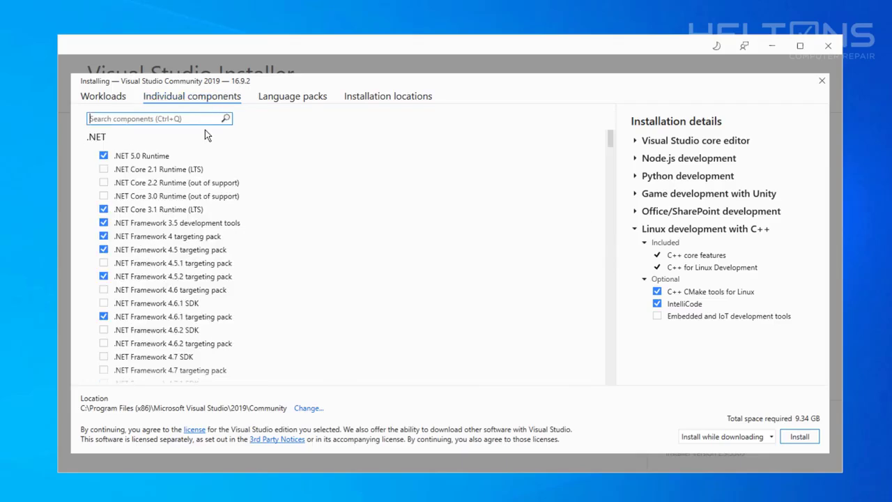
mouse_move(250, 178)
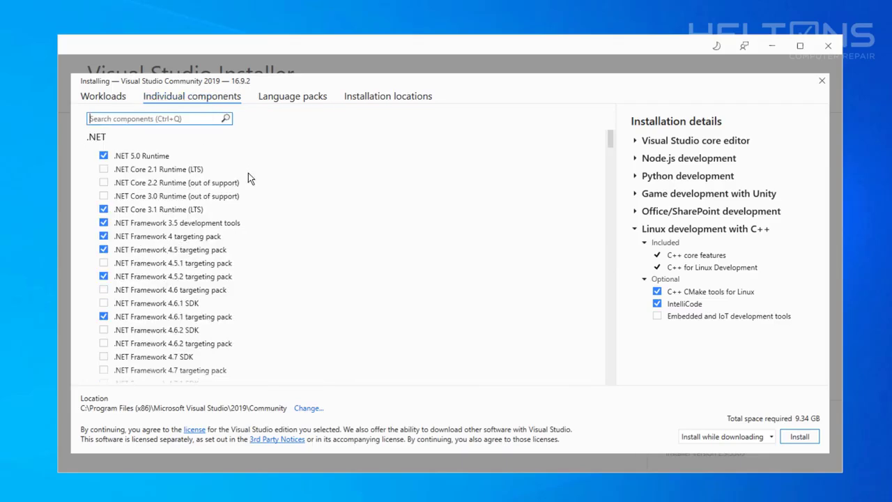
Review the Language packs and Installation locations tabs, then return to workloads
left_click(292, 95)
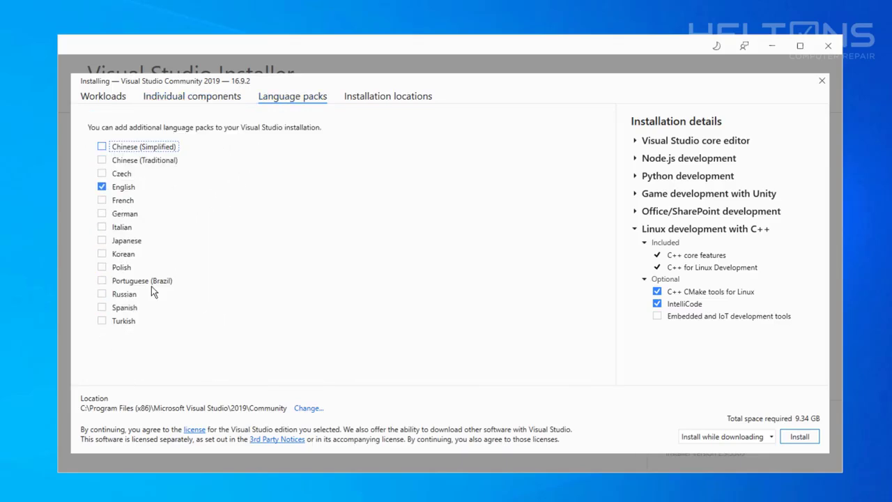
left_click(387, 95)
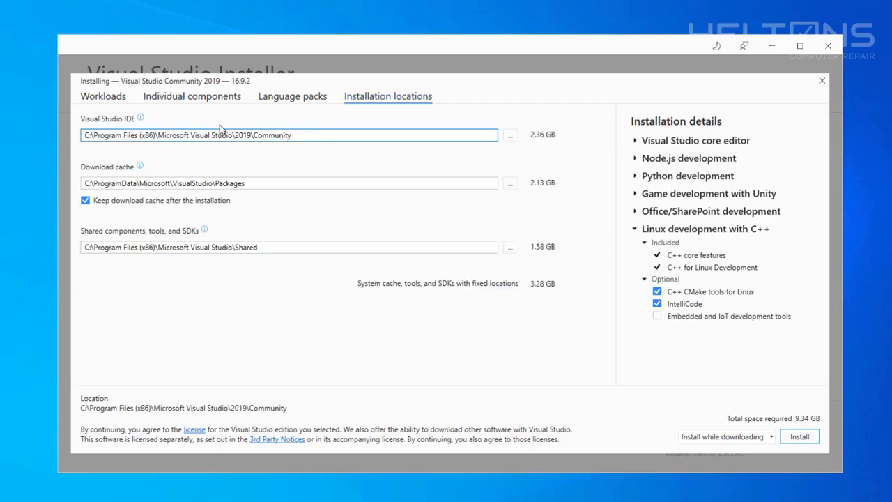
left_click(103, 96)
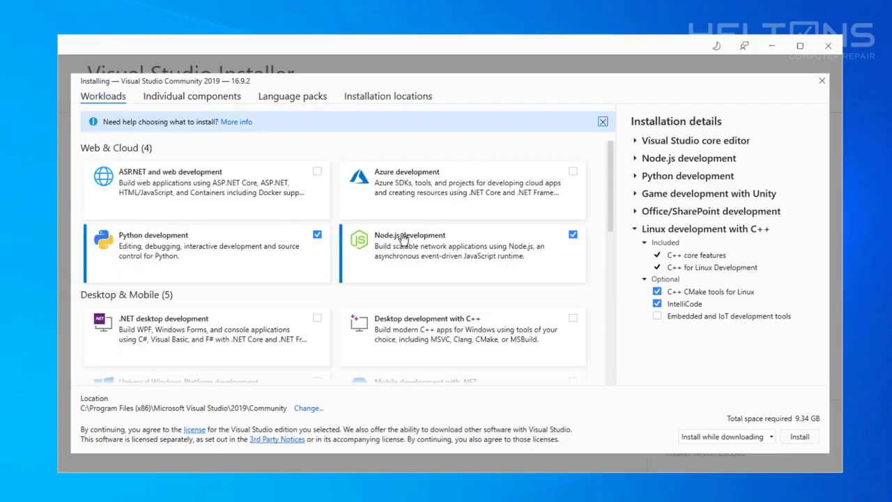
Untick Node.js, Python and Office/SharePoint, keeping Linux C++, and start the 2.11 GB install
scroll("down", 3)
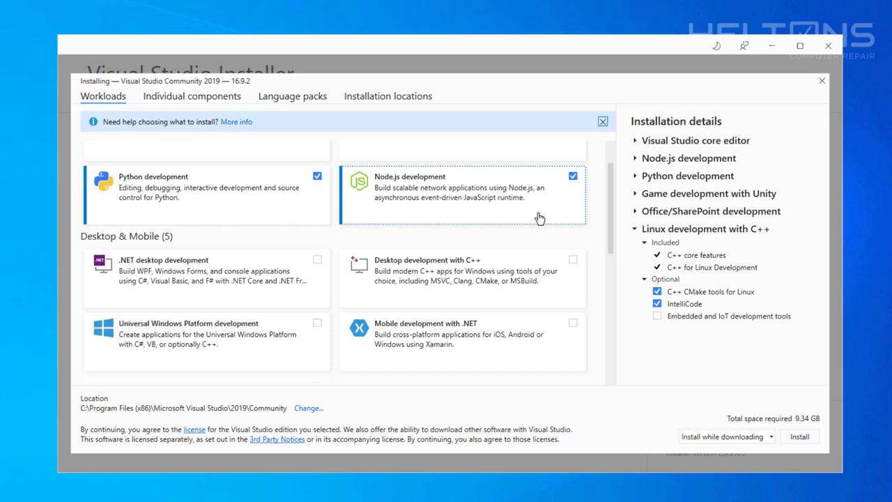
left_click(572, 176)
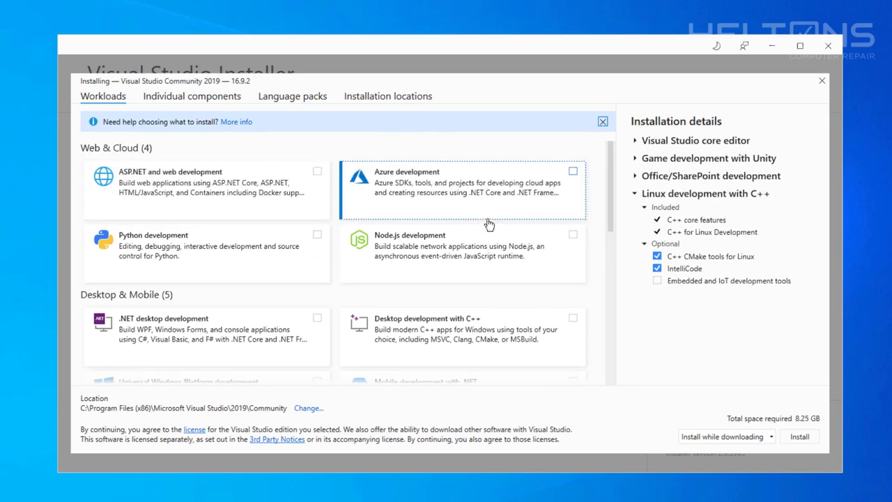
scroll("down", 3)
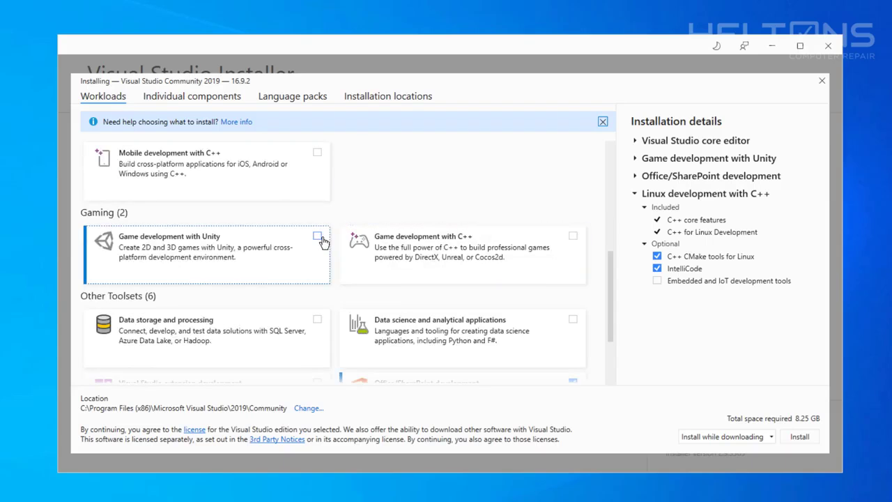
scroll("down", 3)
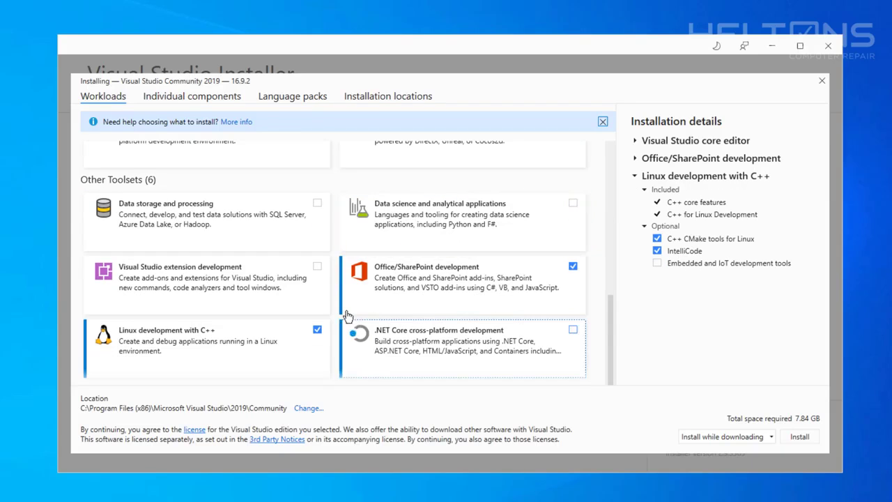
mouse_move(582, 278)
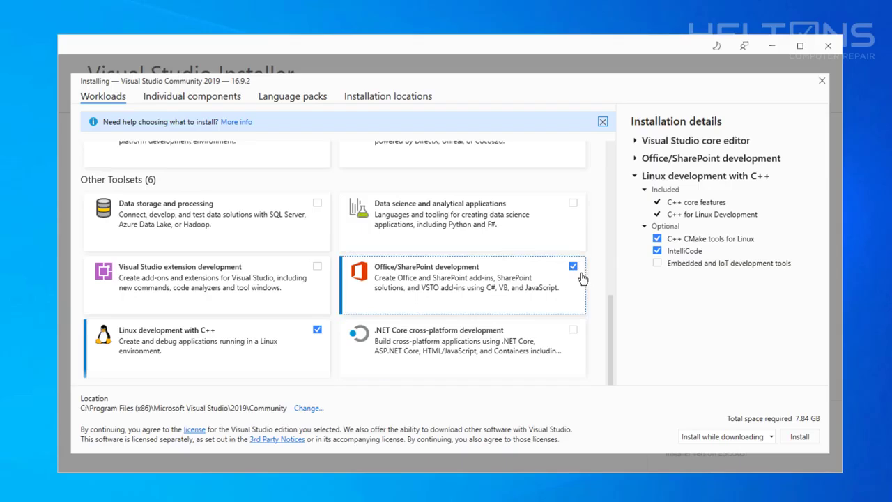
left_click(572, 266)
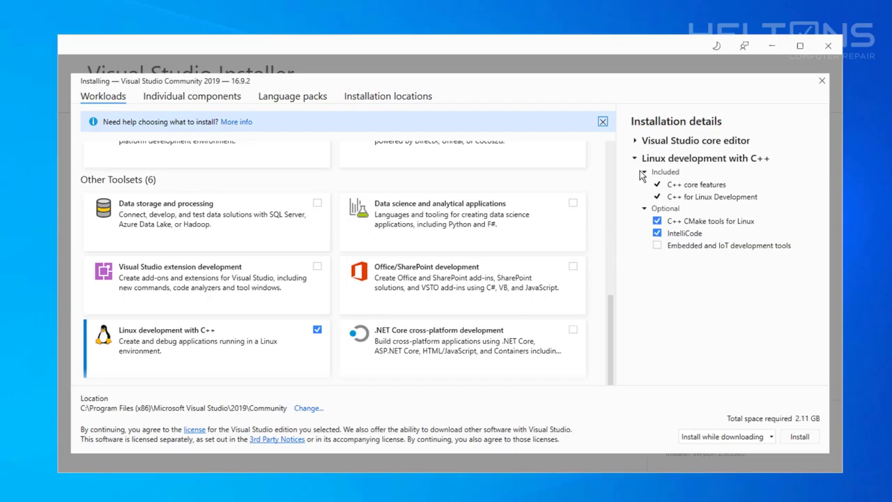
left_click(635, 140)
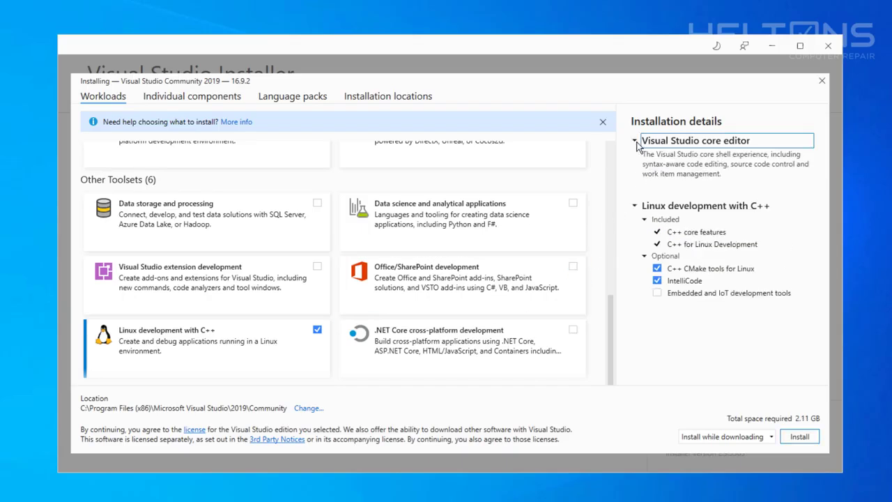
left_click(635, 140)
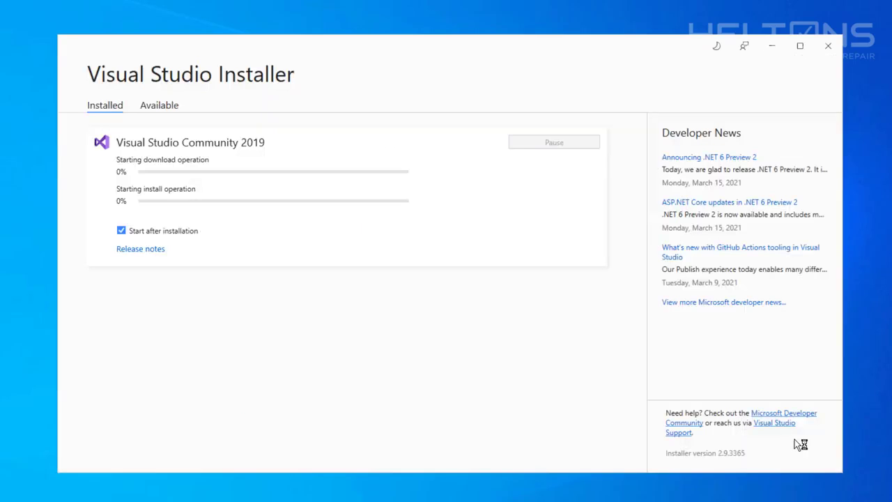
mouse_move(284, 338)
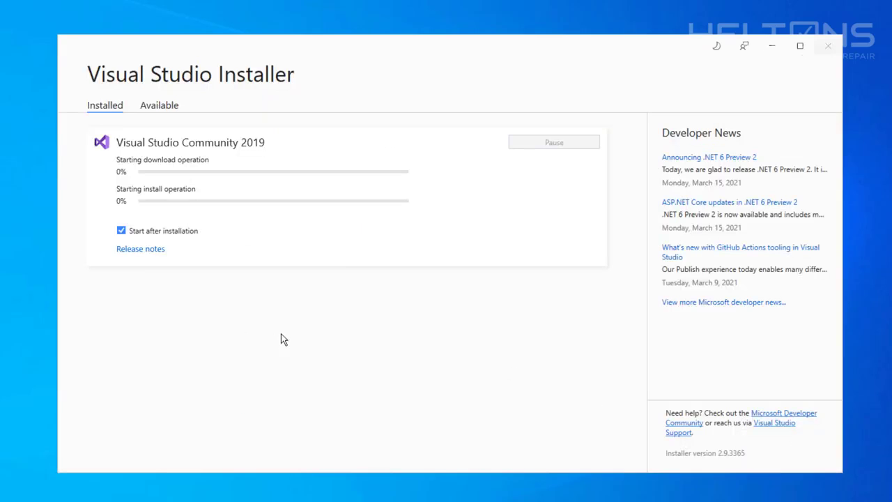
mouse_move(400, 344)
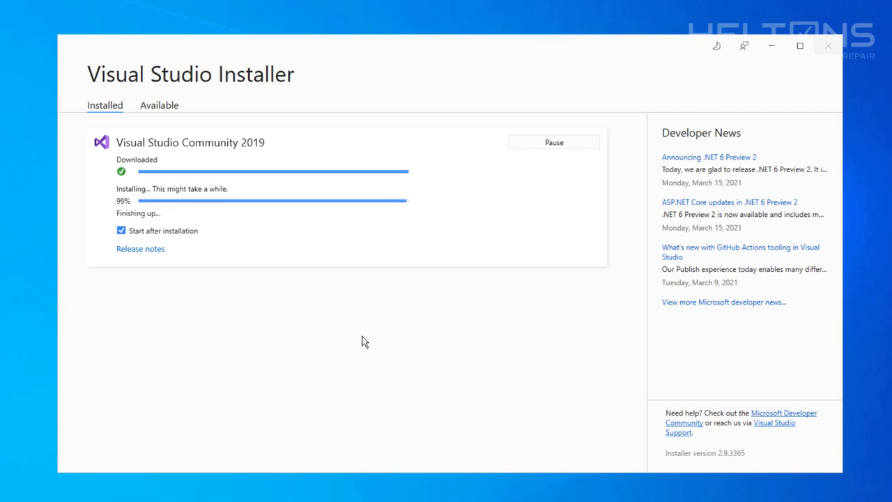
mouse_move(253, 285)
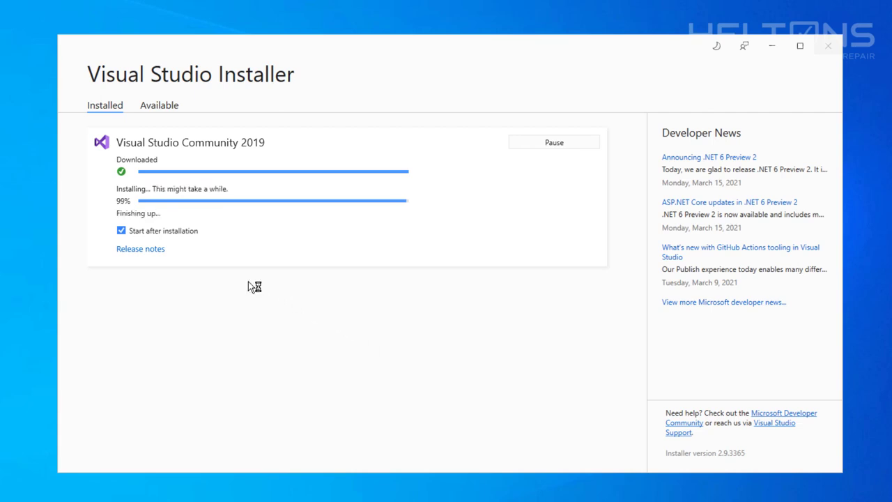
mouse_move(327, 356)
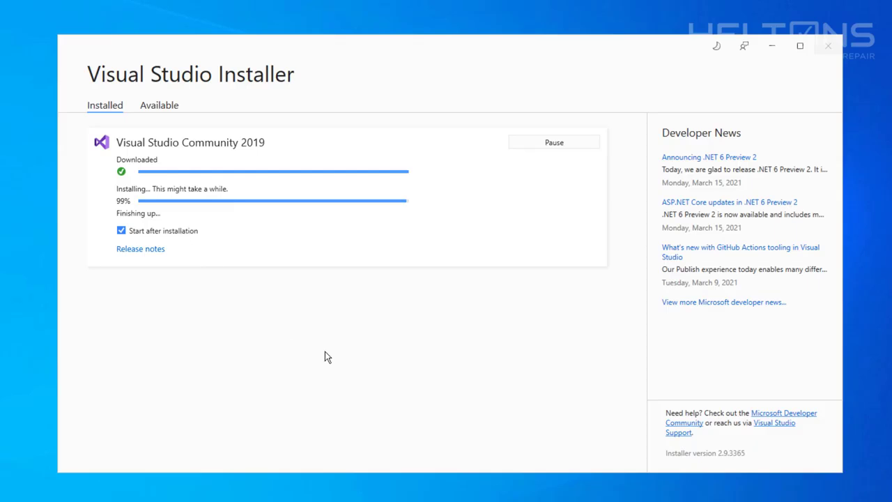
mouse_move(159, 249)
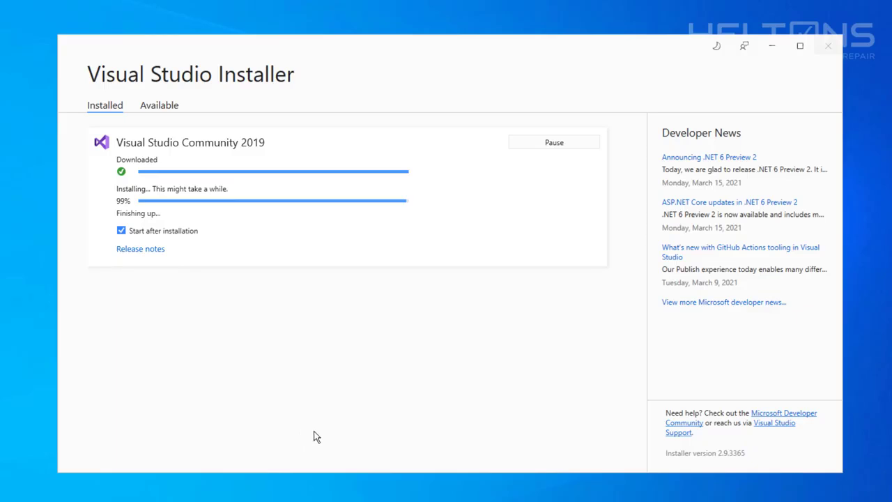
mouse_move(337, 485)
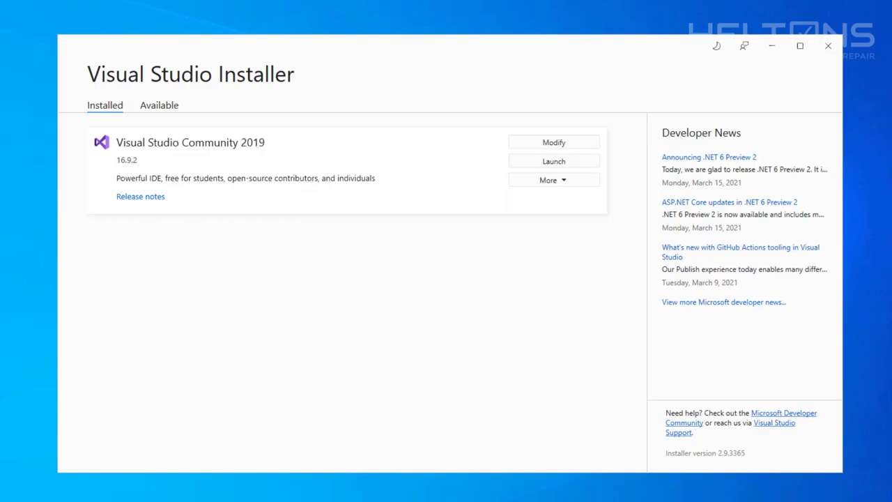
mouse_move(395, 290)
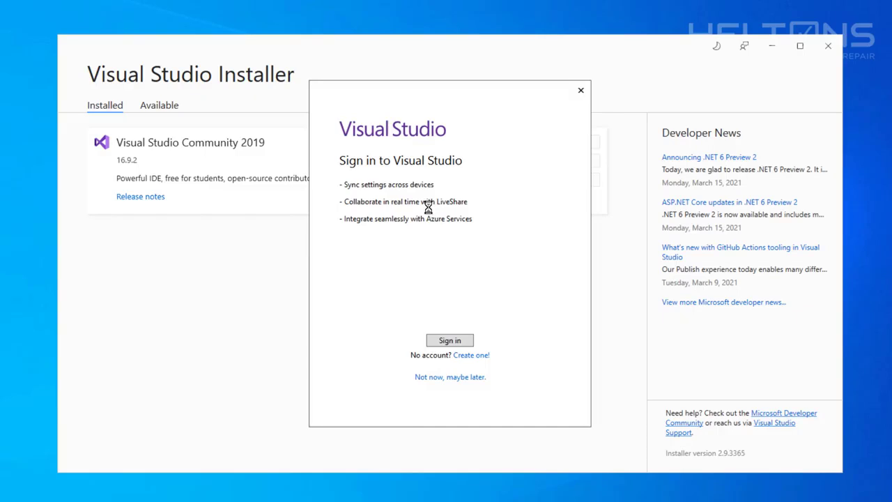
mouse_move(429, 323)
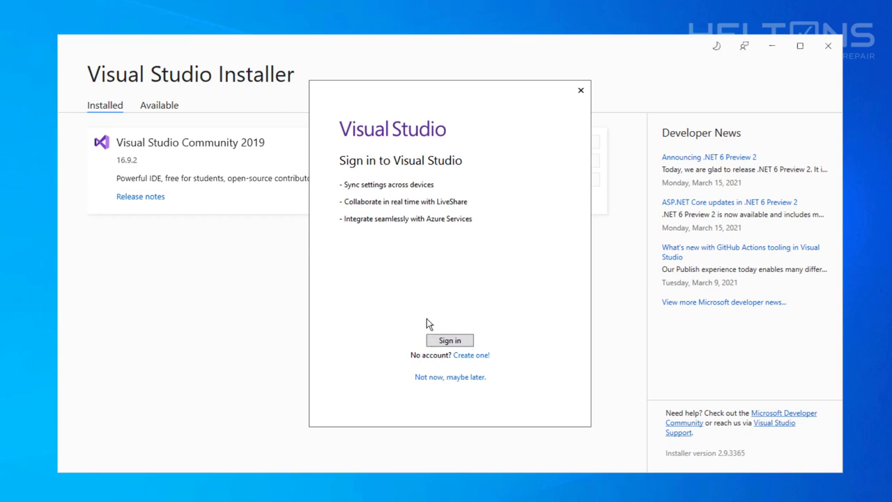
mouse_move(440, 381)
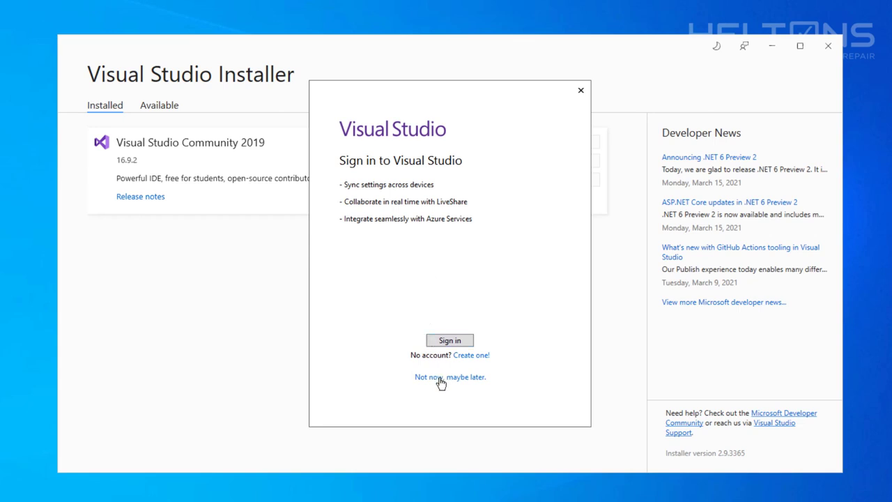
Skip sign-in, choose Visual C++ settings with the Dark theme, and start Visual Studio
left_click(449, 376)
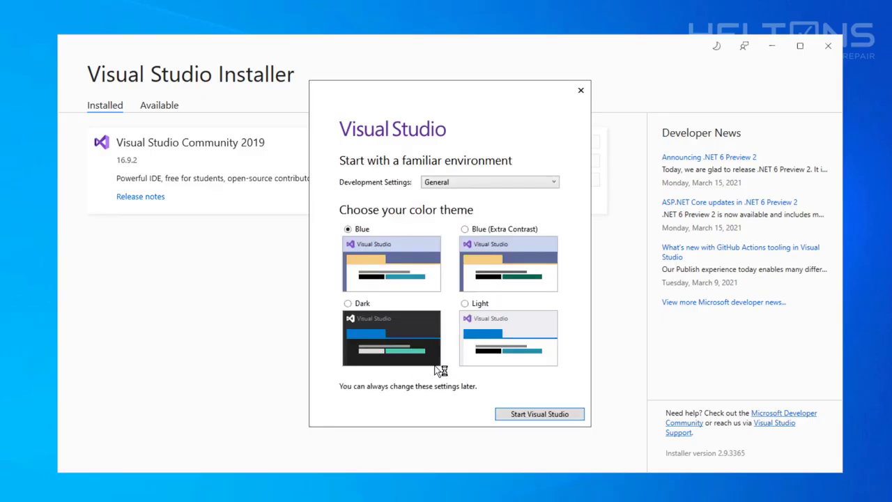
mouse_move(382, 249)
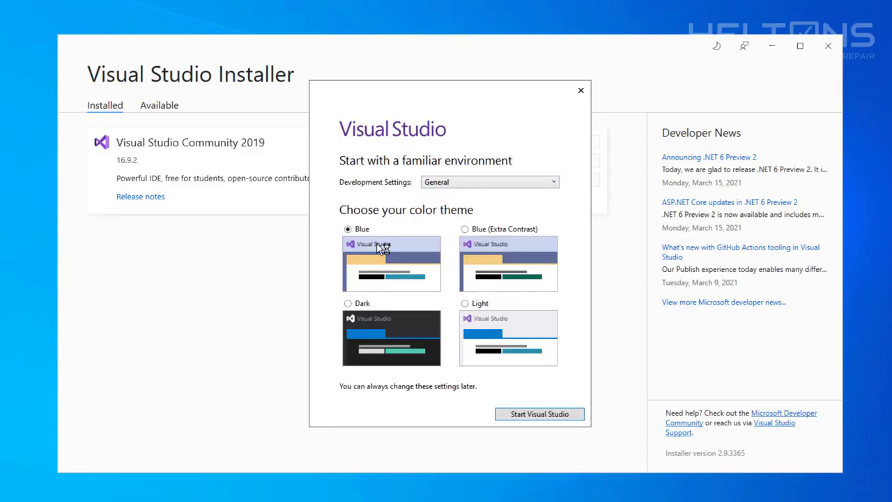
mouse_move(492, 249)
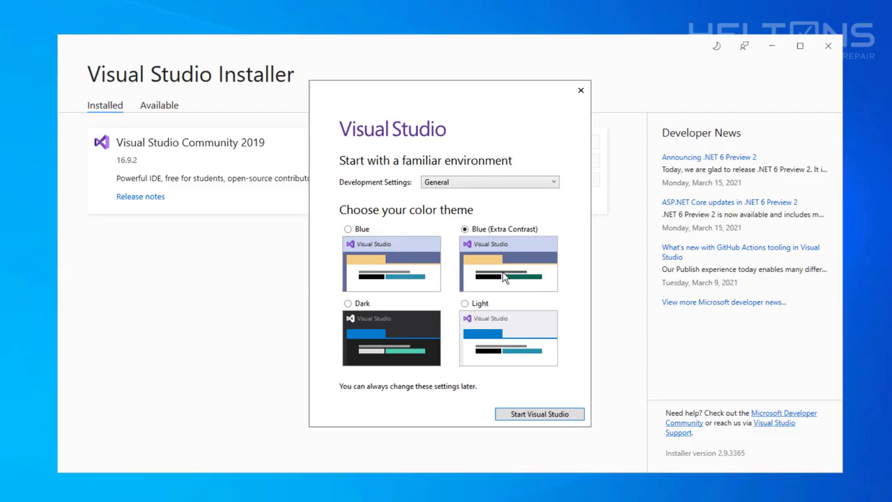
mouse_move(498, 288)
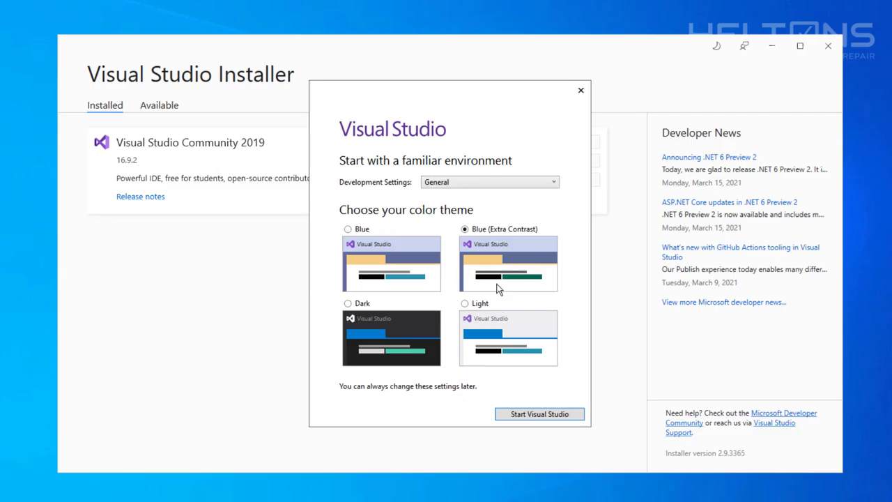
left_click(348, 303)
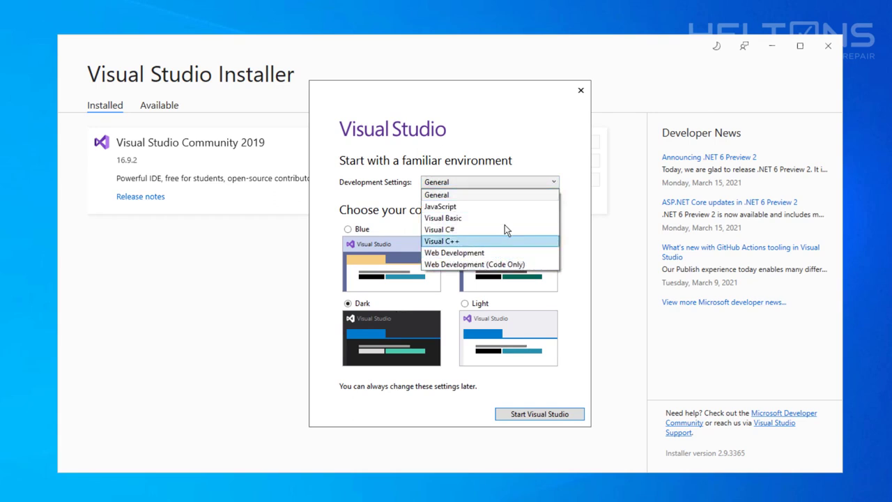
left_click(442, 241)
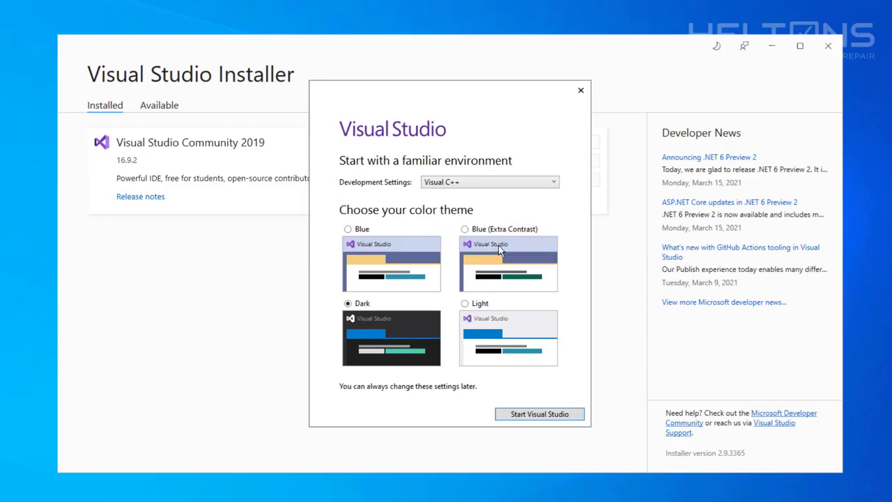
mouse_move(499, 411)
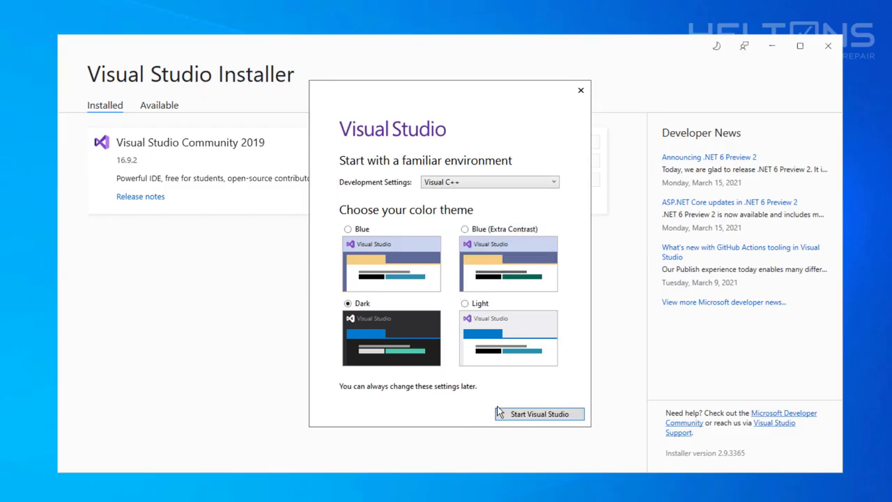
left_click(540, 413)
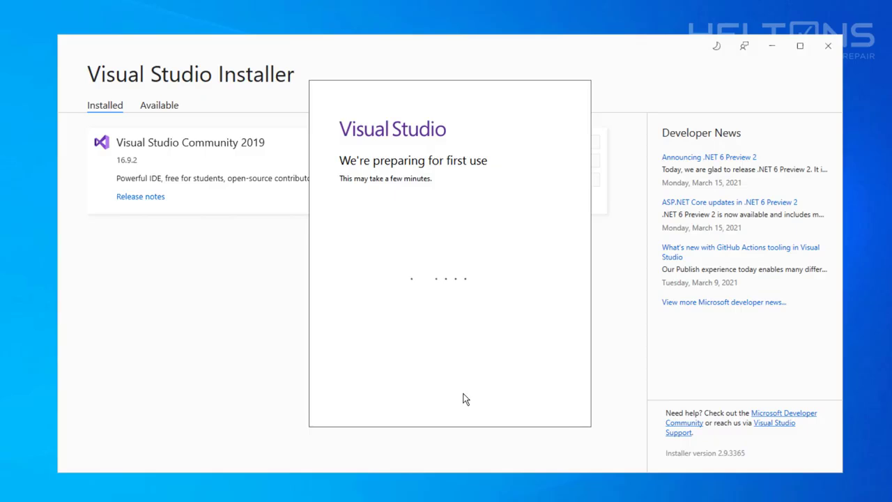
mouse_move(439, 356)
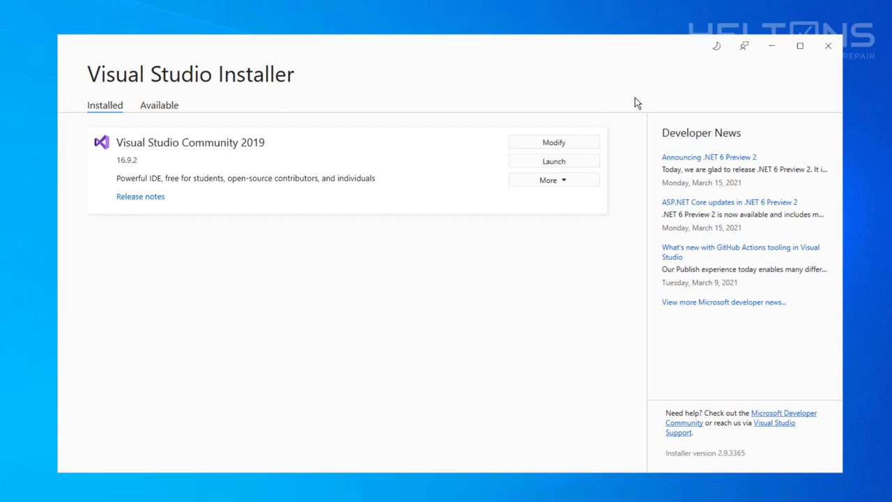
mouse_move(829, 46)
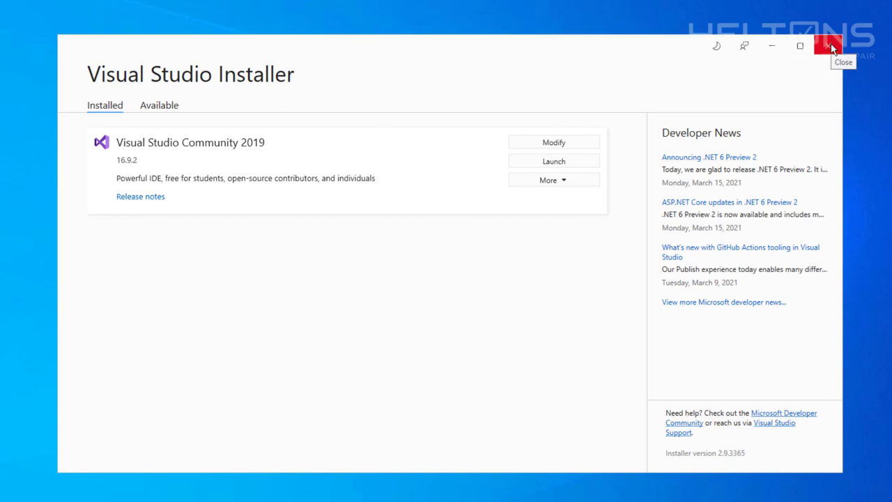
Close the Visual Studio Installer, then the Visual Studio 2019 start window
left_click(828, 45)
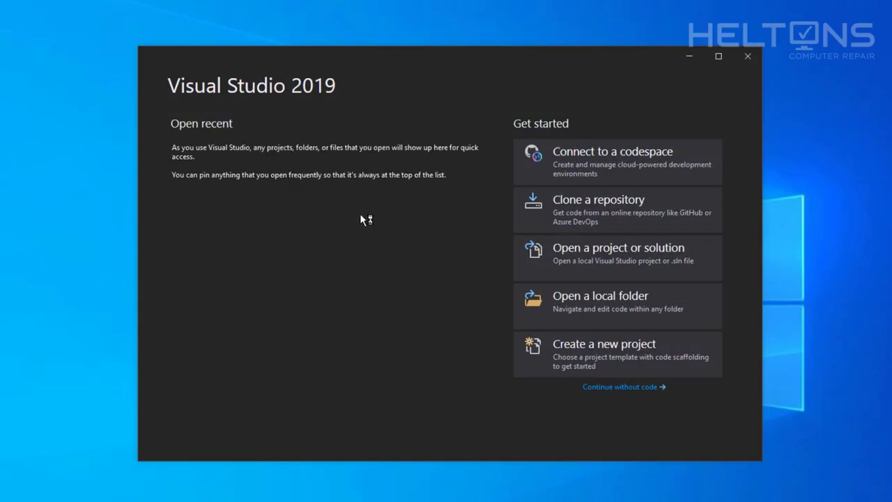
mouse_move(536, 158)
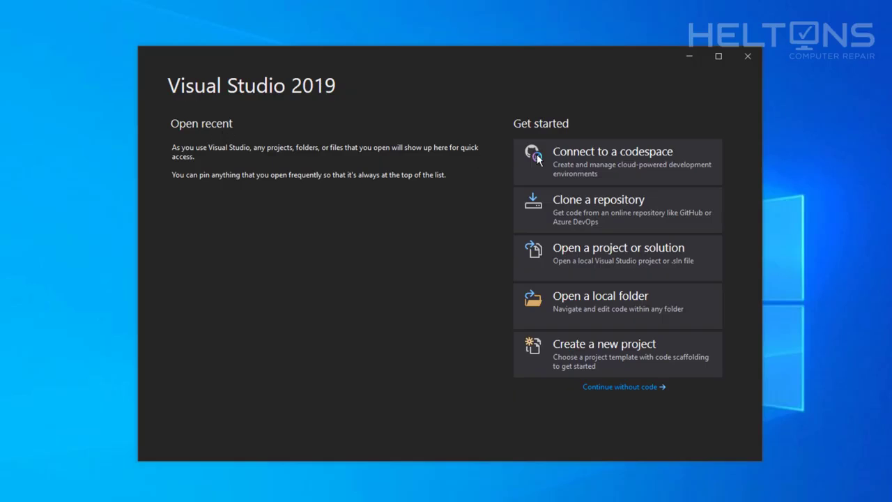
mouse_move(604, 288)
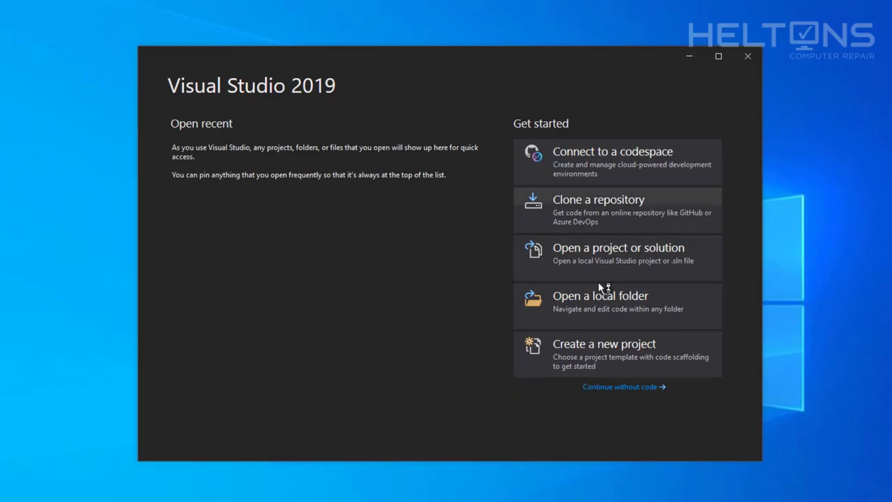
mouse_move(368, 334)
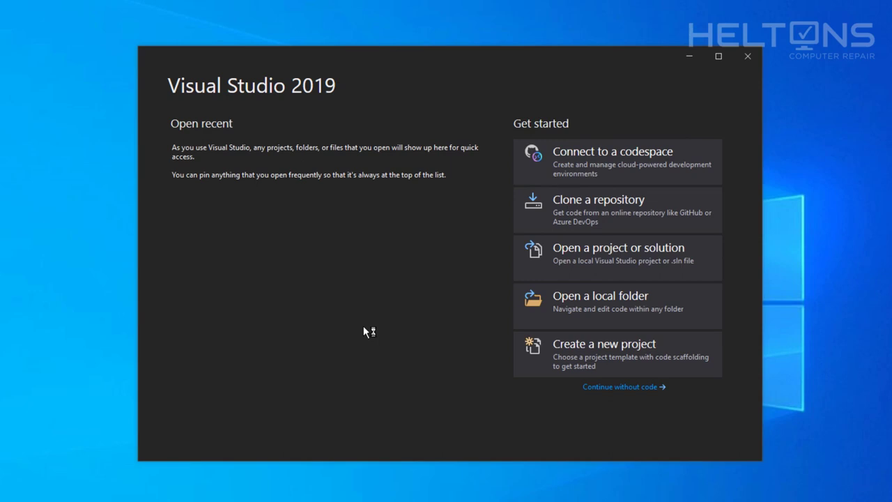
mouse_move(400, 287)
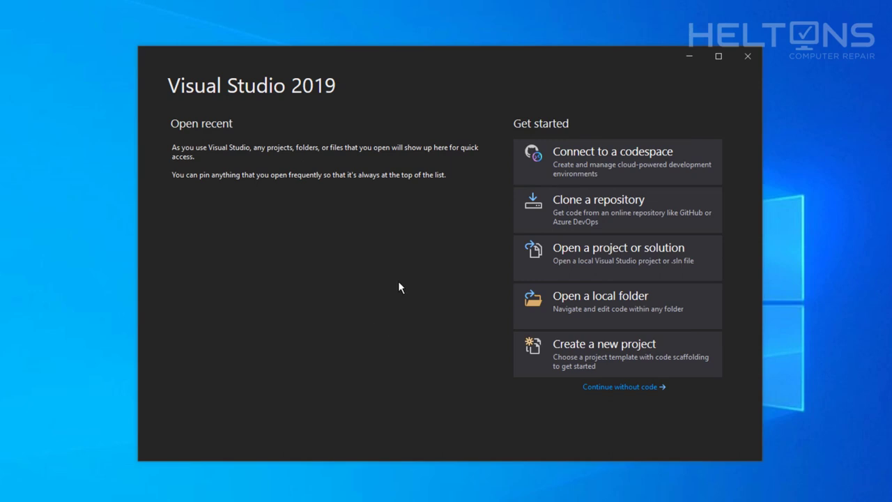
mouse_move(418, 267)
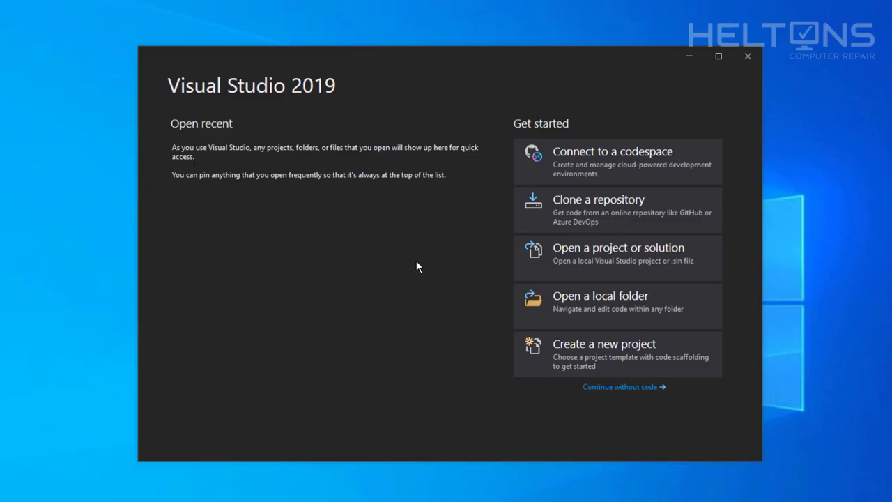
mouse_move(438, 248)
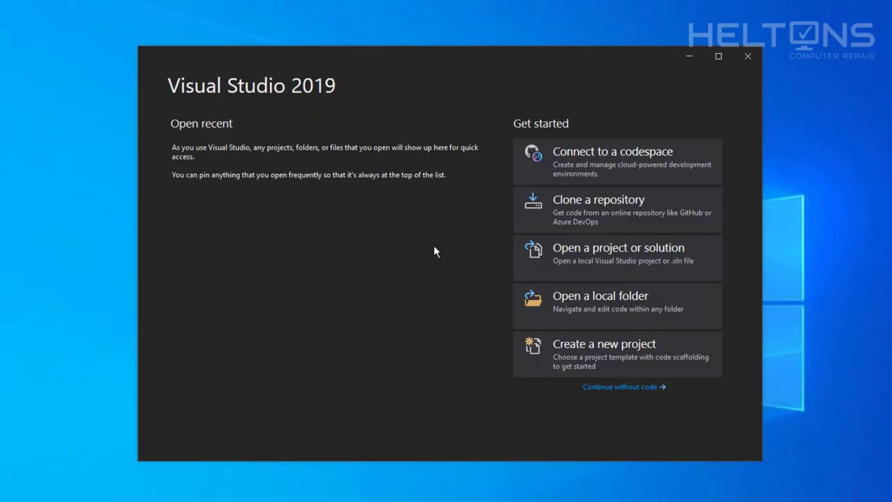
mouse_move(718, 56)
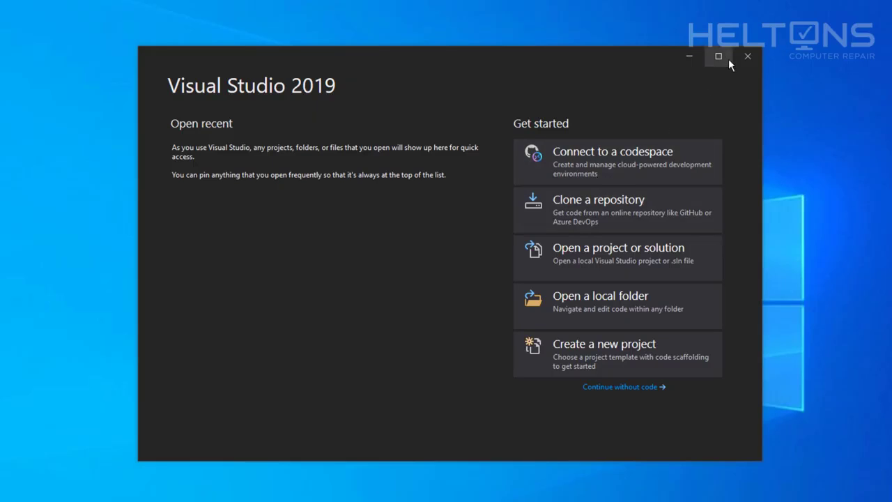
mouse_move(734, 61)
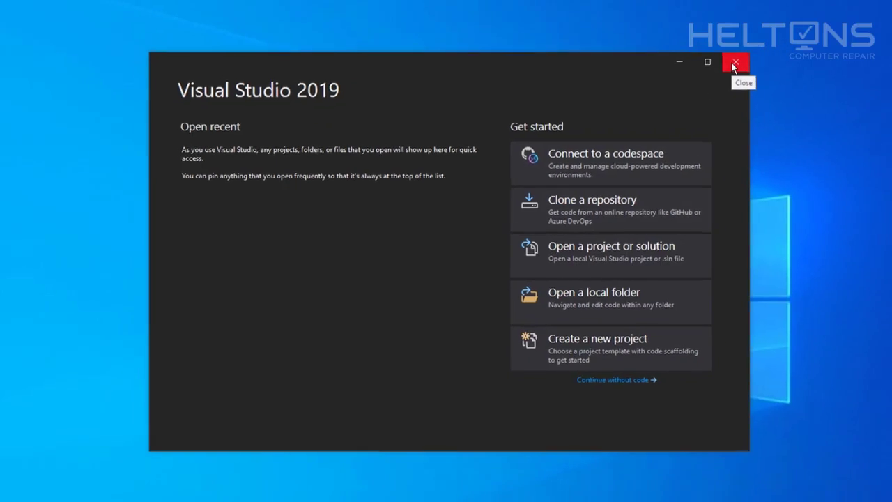
left_click(734, 62)
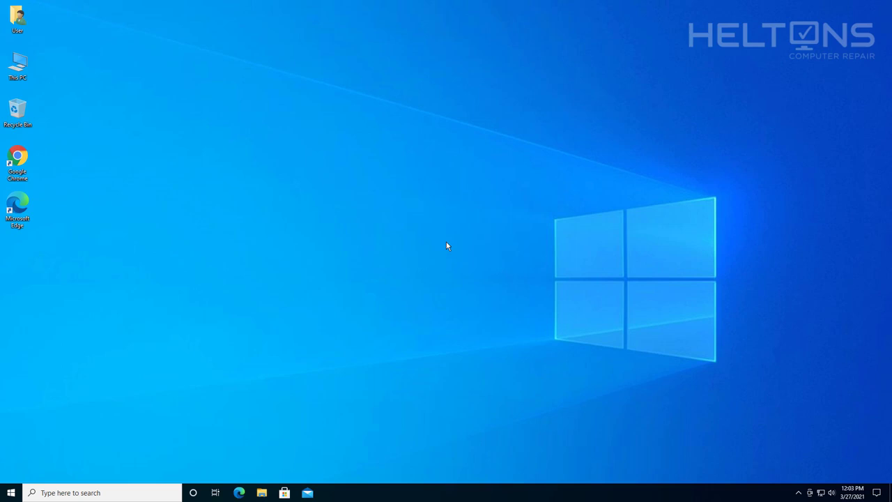